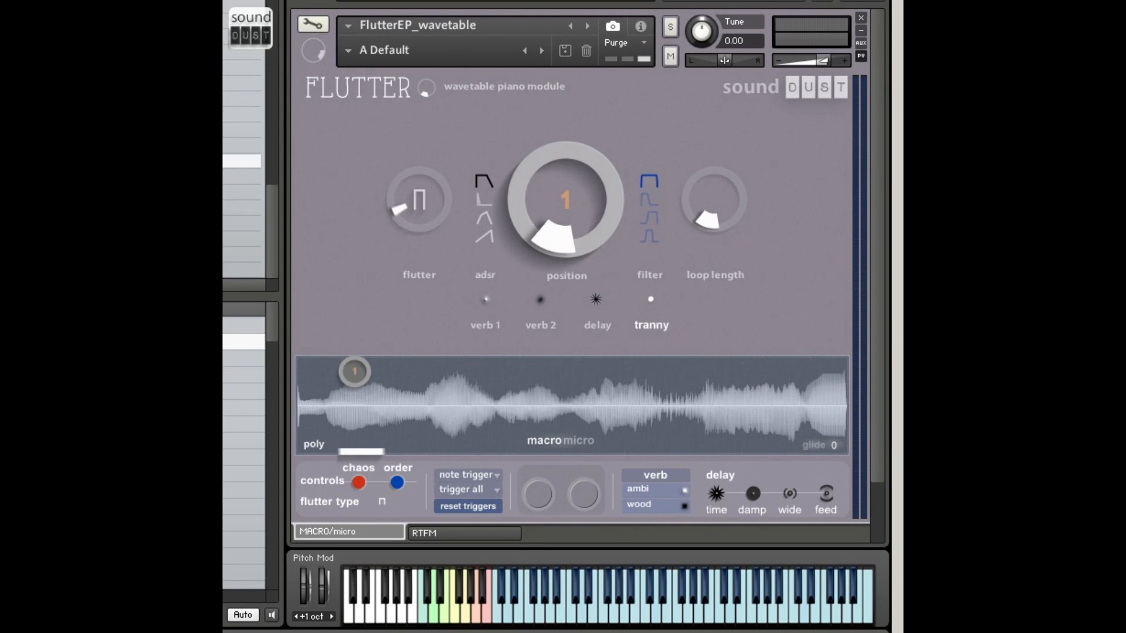
{"action": "mouse_move", "coordinate": [423, 72]}
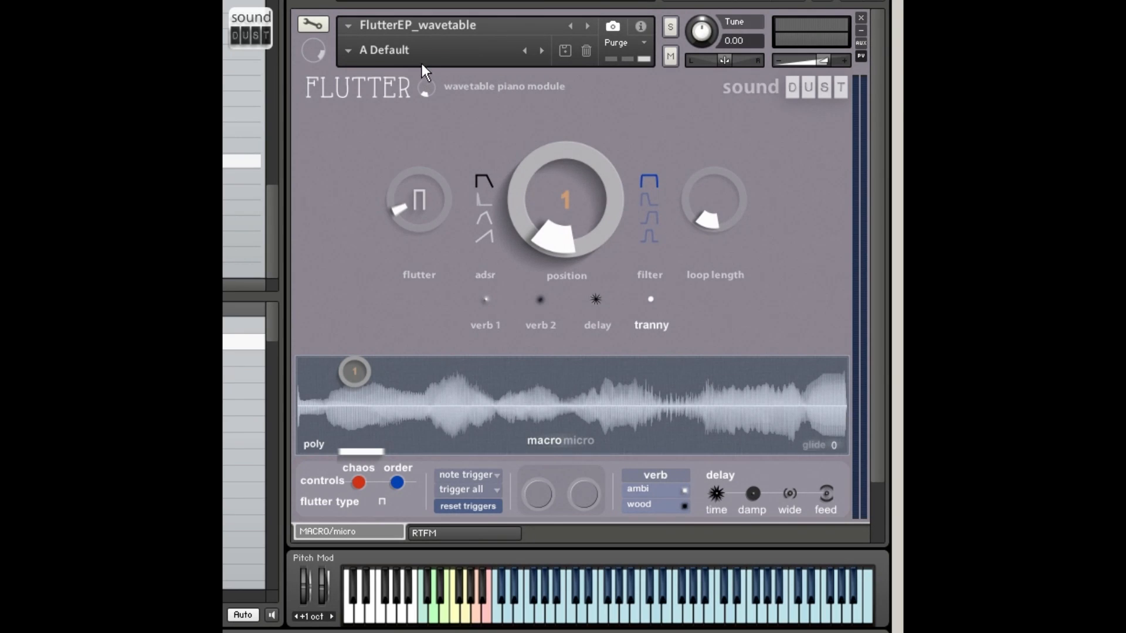
{"action": "mouse_move", "coordinate": [497, 168]}
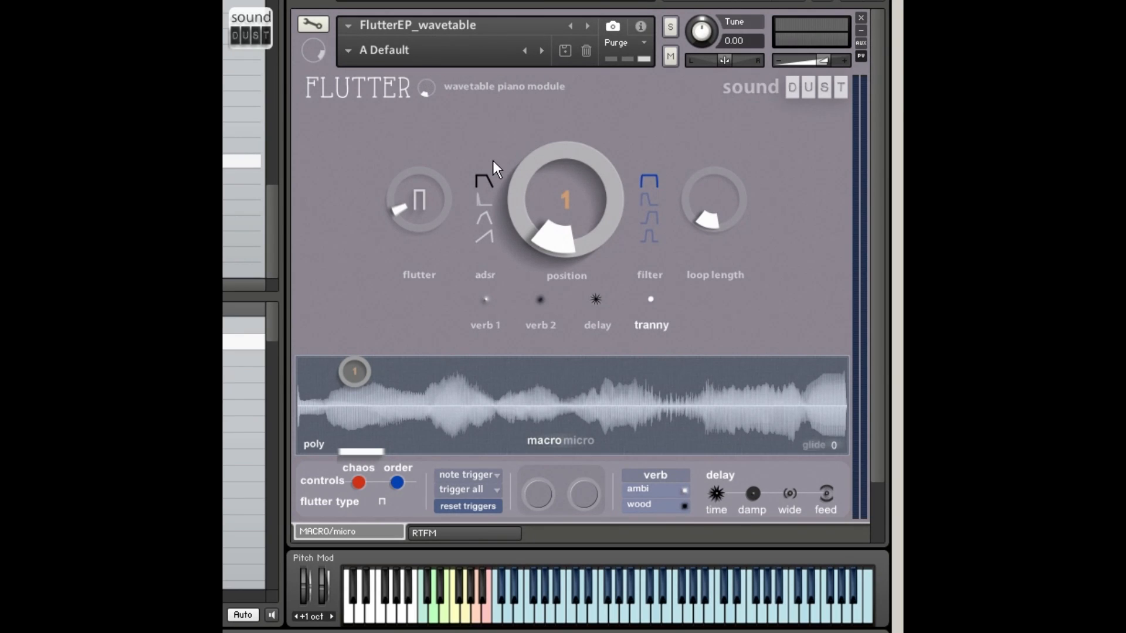
{"action": "mouse_move", "coordinate": [738, 294]}
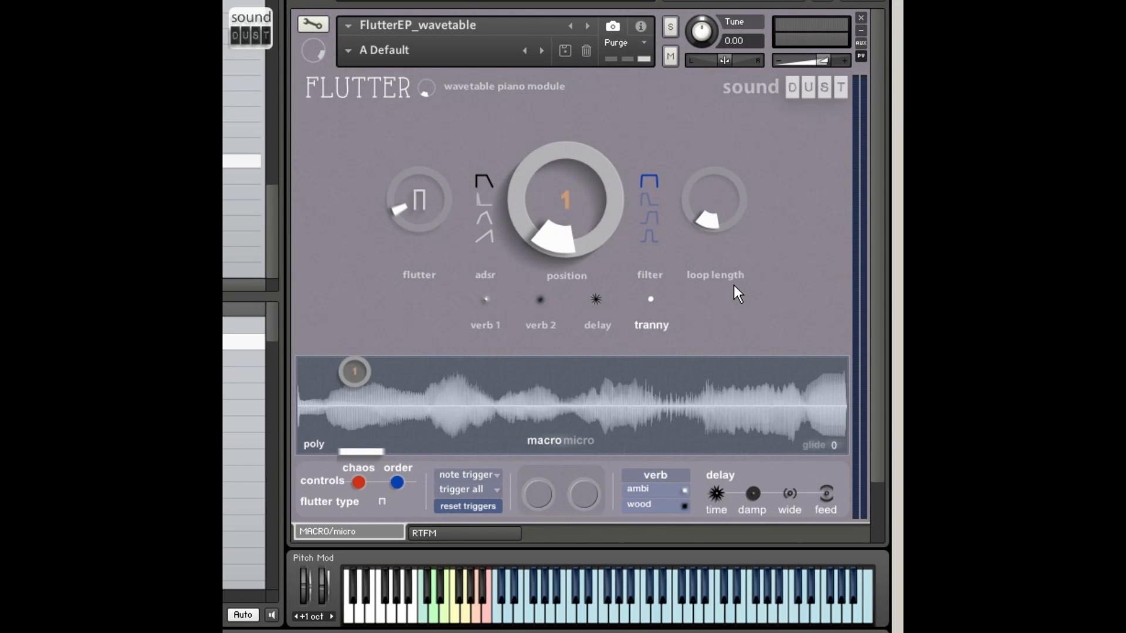
{"action": "mouse_move", "coordinate": [388, 420]}
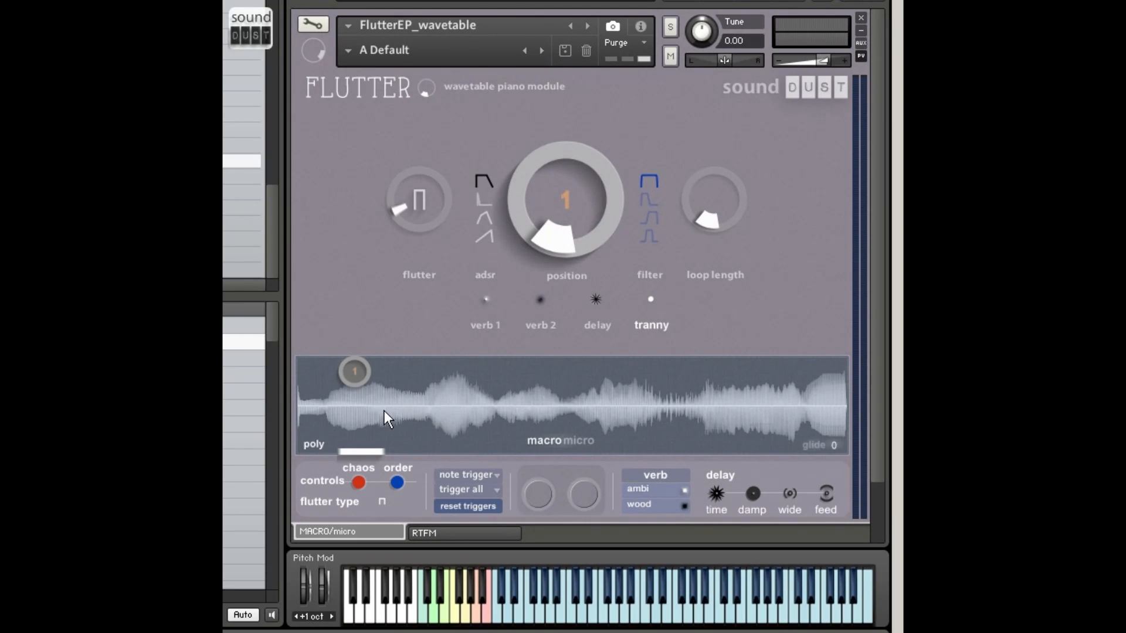
{"action": "mouse_move", "coordinate": [487, 100]}
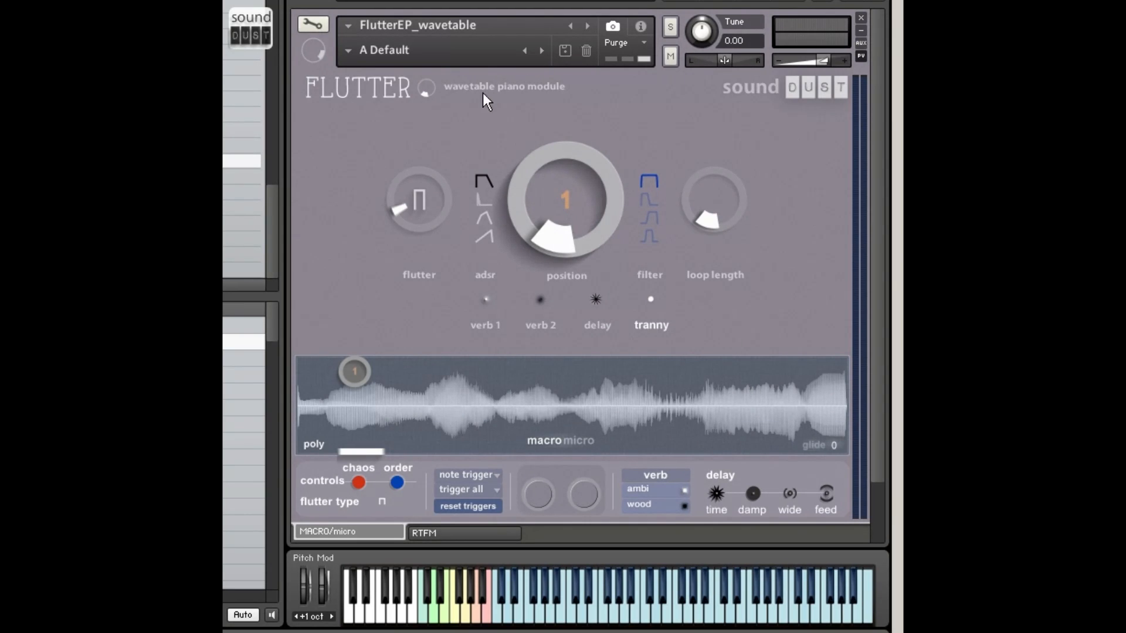
{"action": "mouse_move", "coordinate": [319, 413]}
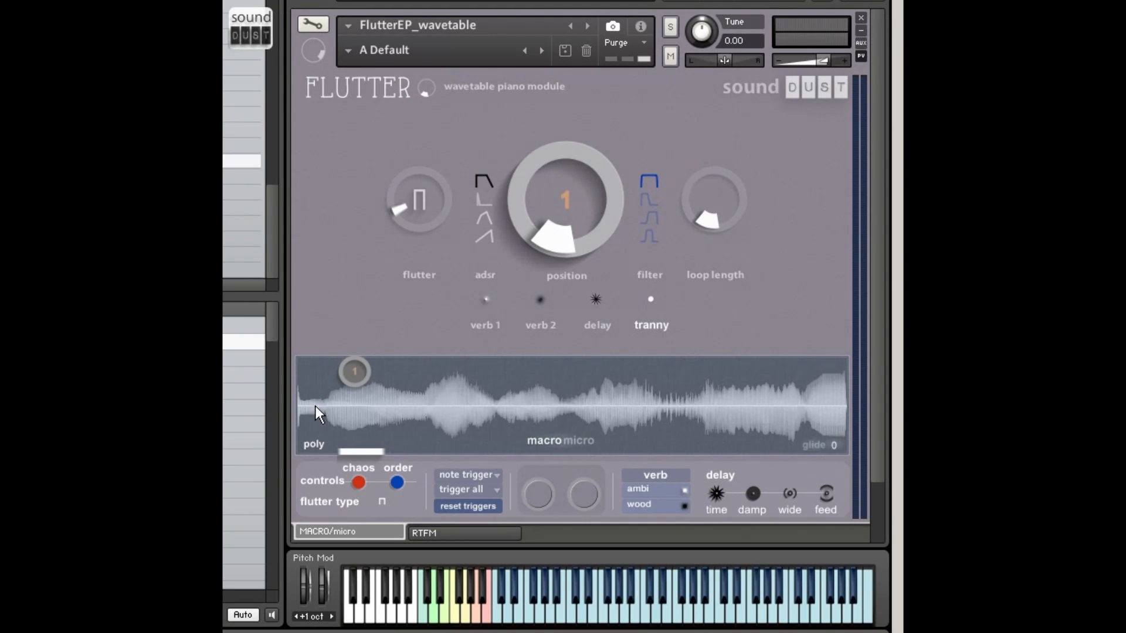
{"action": "mouse_move", "coordinate": [643, 420]}
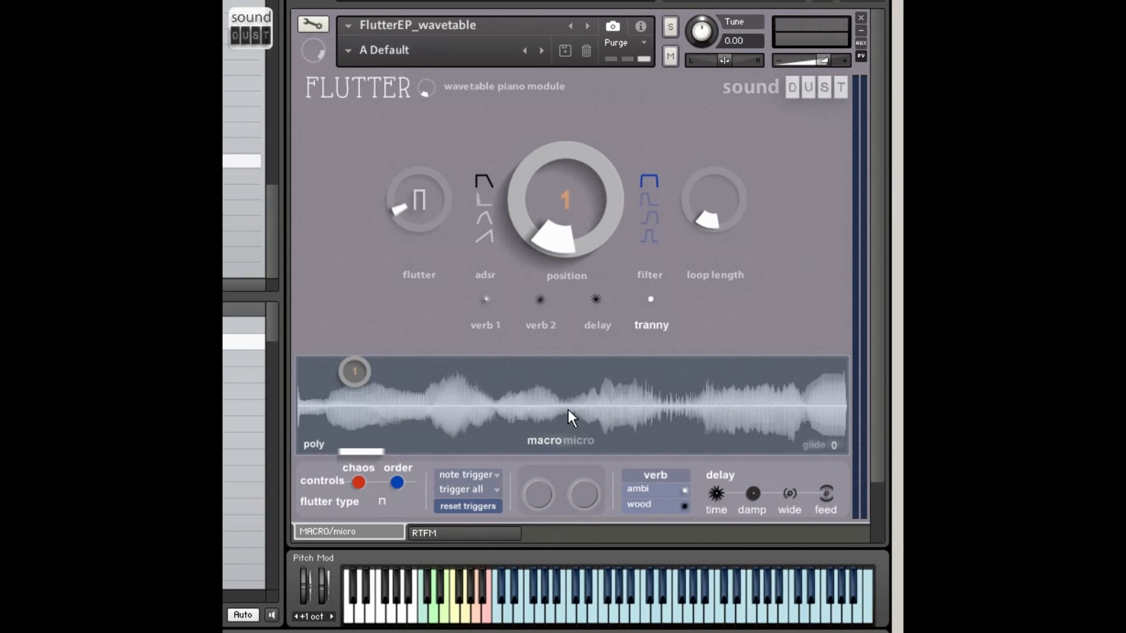
{"action": "mouse_move", "coordinate": [581, 409]}
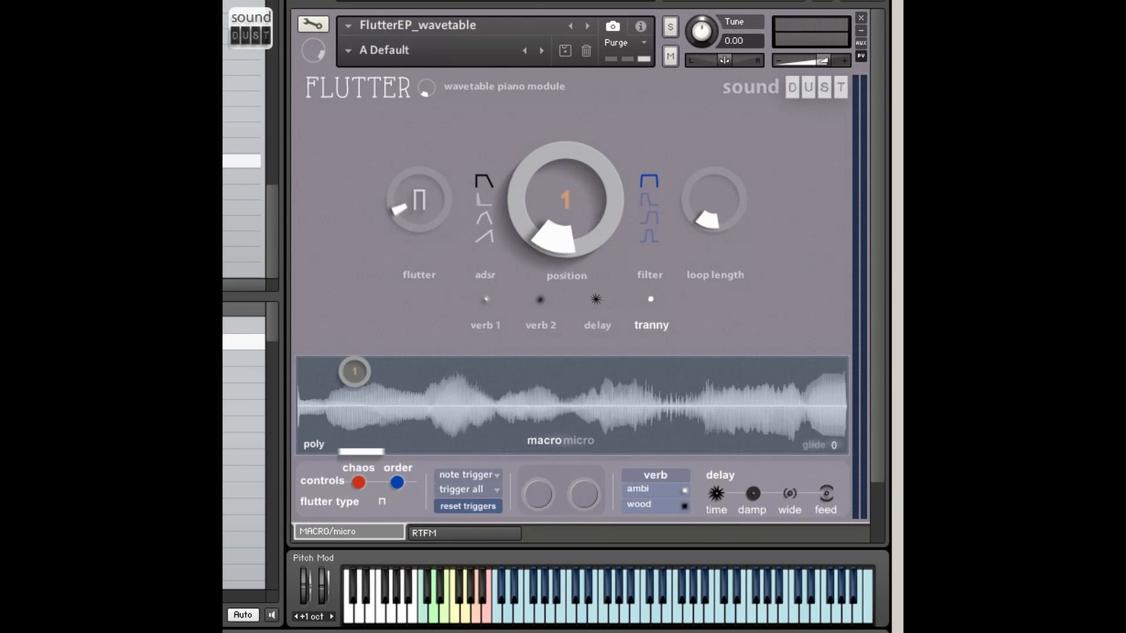
{"action": "mouse_move", "coordinate": [791, 250]}
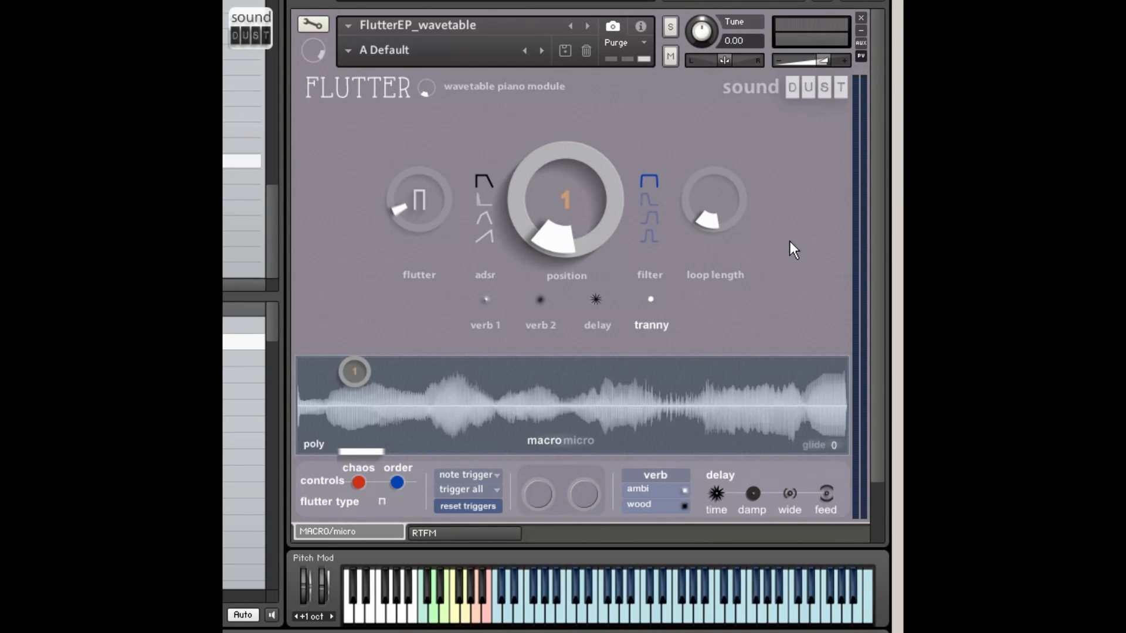
{"action": "mouse_move", "coordinate": [424, 423]}
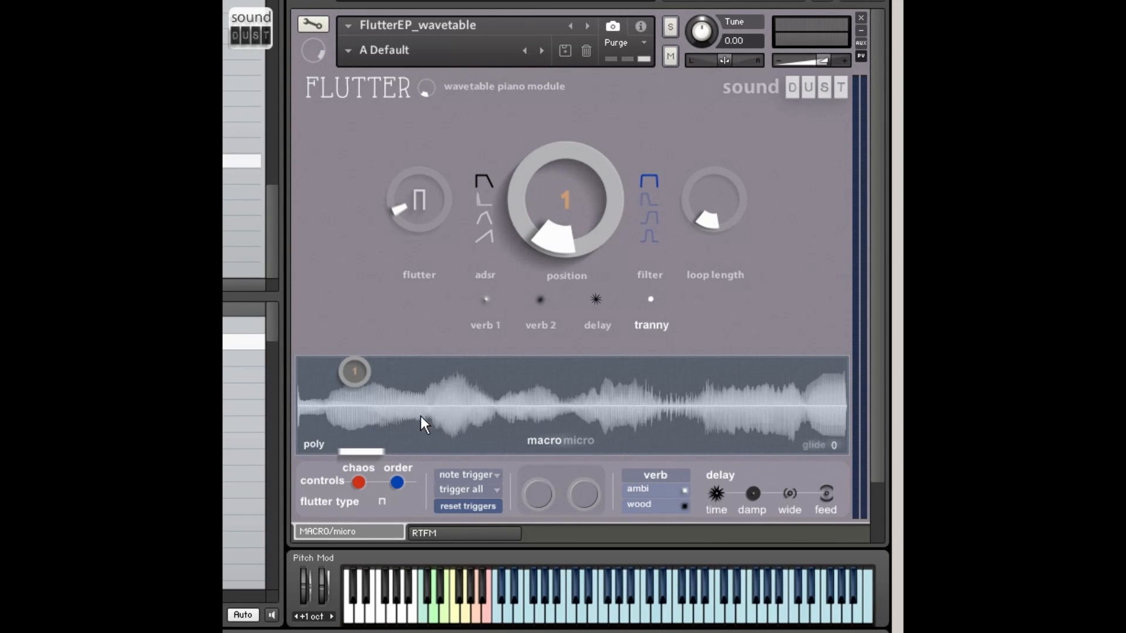
{"action": "mouse_move", "coordinate": [612, 399]}
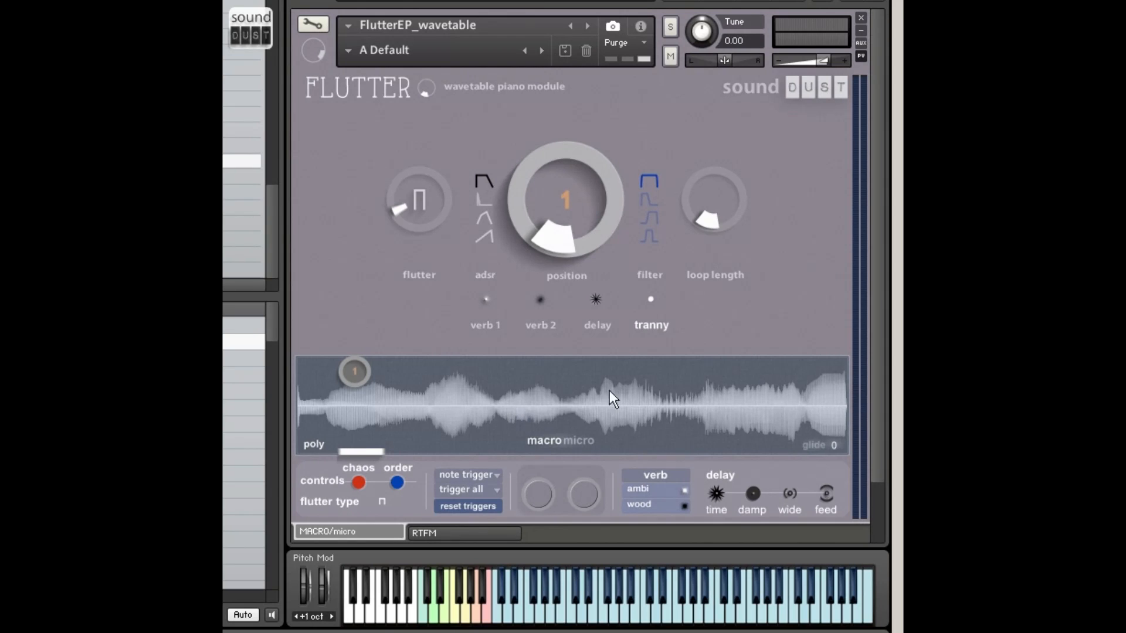
{"action": "mouse_move", "coordinate": [732, 366]}
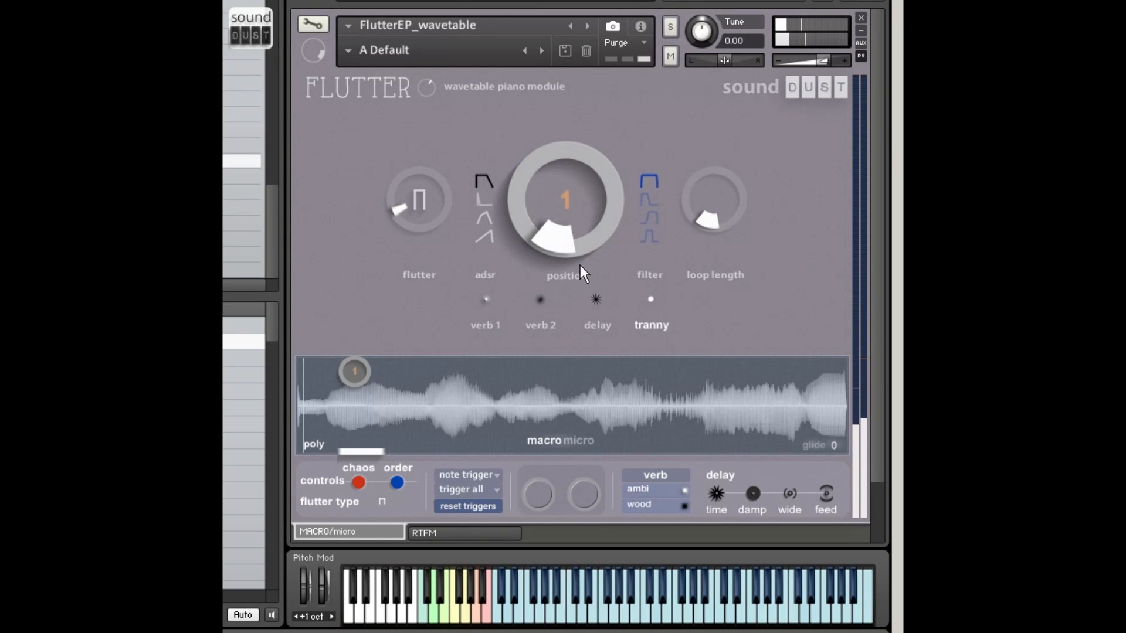
{"action": "mouse_move", "coordinate": [581, 247]}
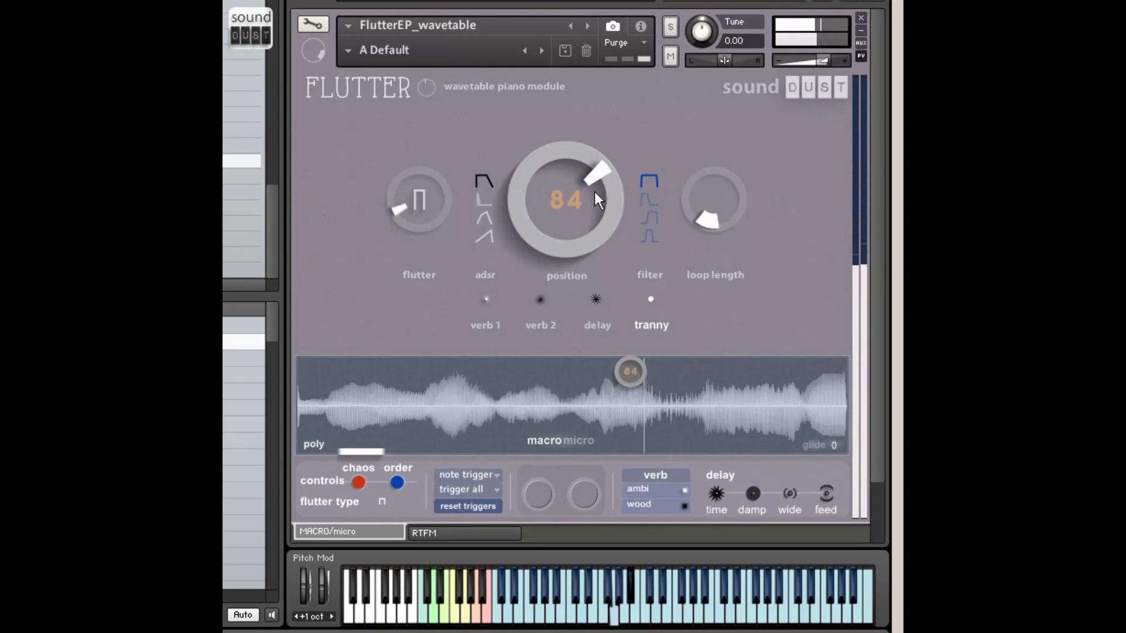
Sweep the wavetable position up through 84 and 106 toward the end of the sample
{"action": "left_click_drag", "start_coordinate": [599, 200], "coordinate": [599, 223]}
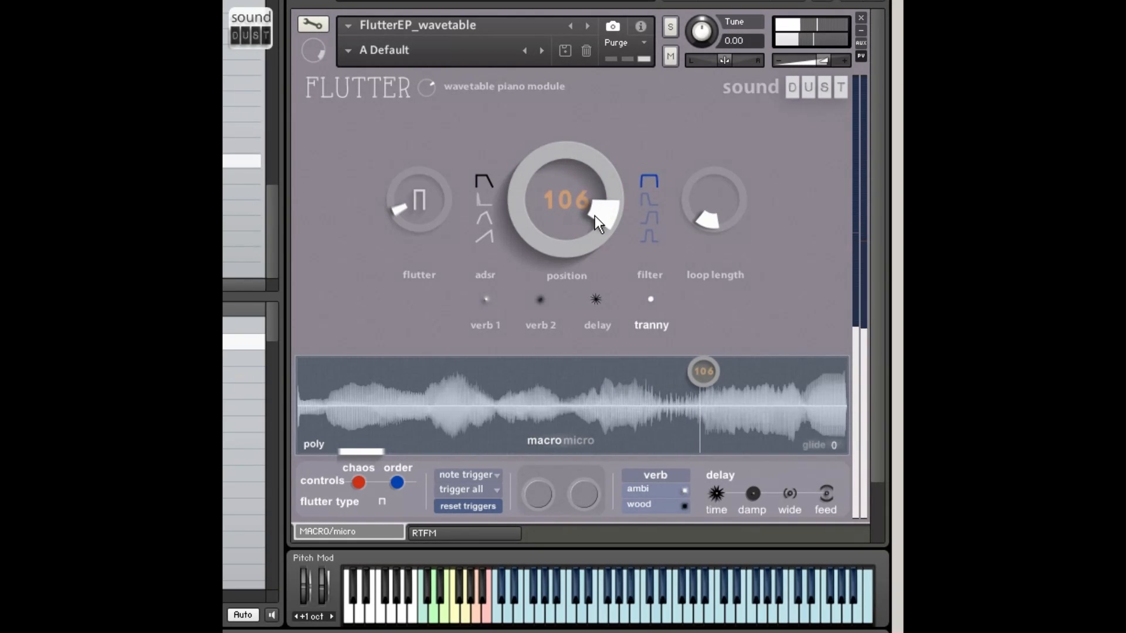
{"action": "left_click_drag", "start_coordinate": [595, 223], "coordinate": [588, 230]}
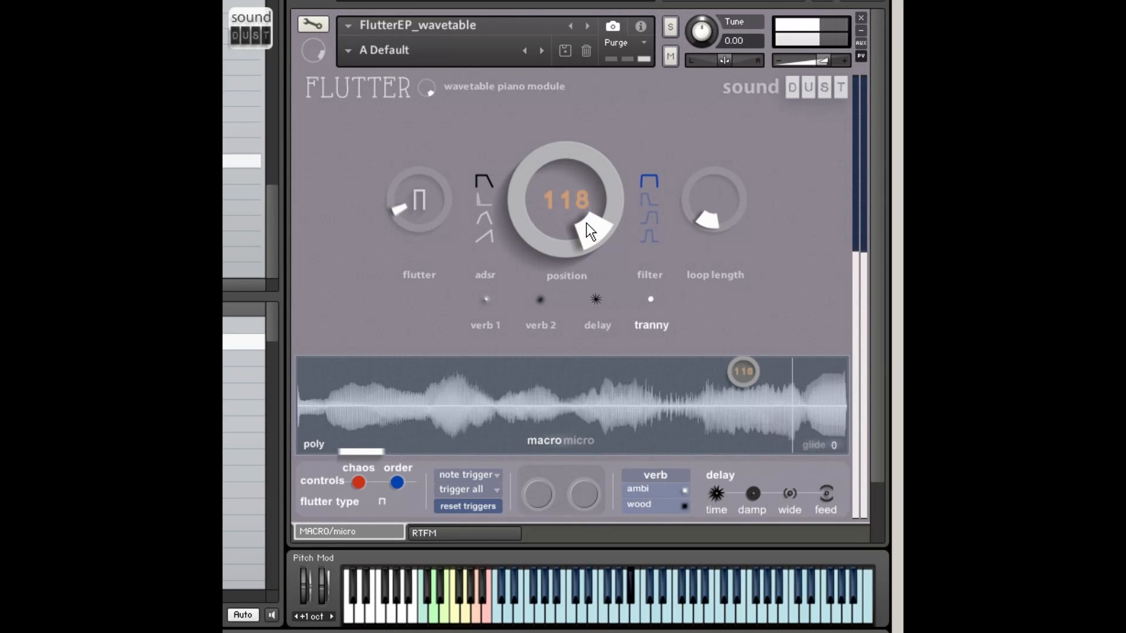
{"action": "left_click_drag", "start_coordinate": [588, 223], "coordinate": [592, 233]}
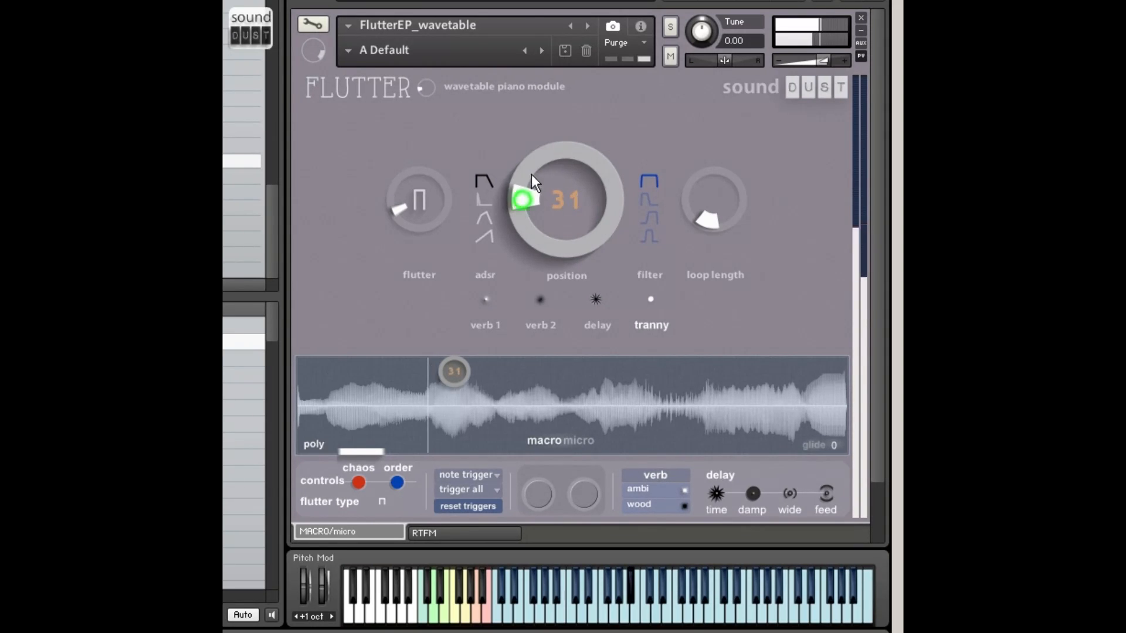
Bring the wavetable position back toward the start, around 14
{"action": "left_click_drag", "start_coordinate": [524, 209], "coordinate": [549, 169]}
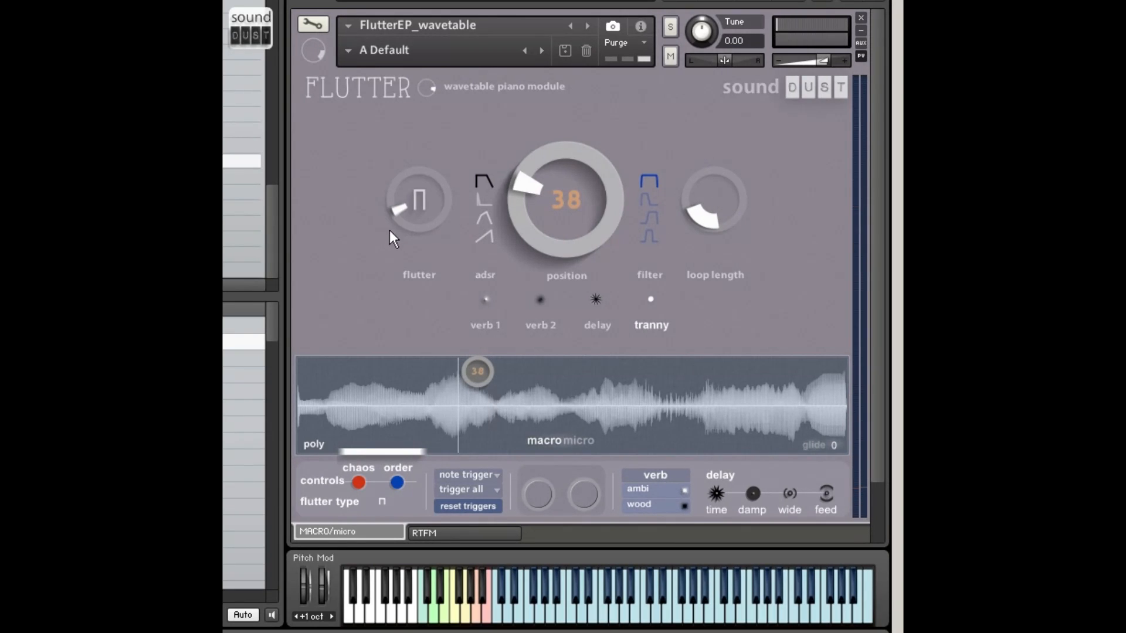
{"action": "mouse_move", "coordinate": [436, 234]}
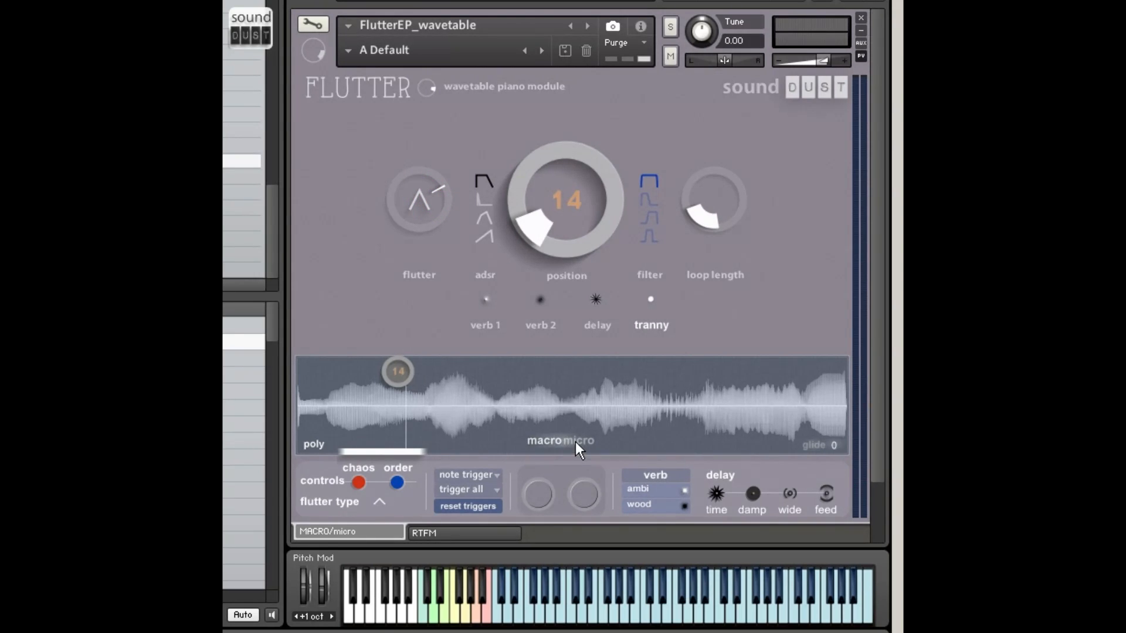
View the per-voice micro strips, then return to the macro overview
{"action": "left_click", "coordinate": [580, 440]}
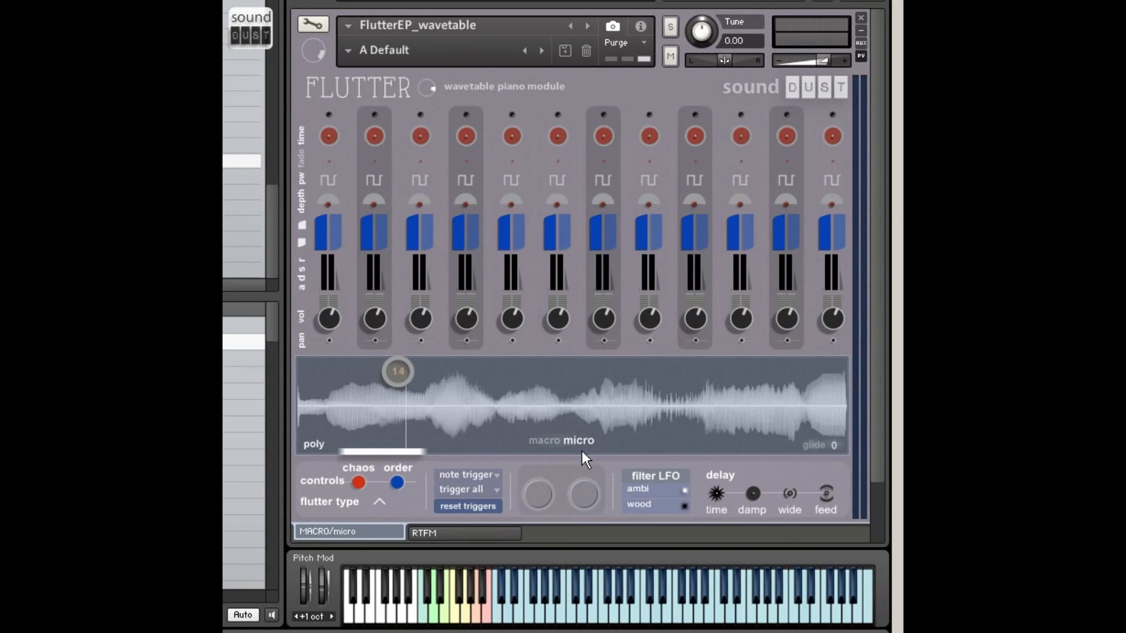
{"action": "mouse_move", "coordinate": [569, 450]}
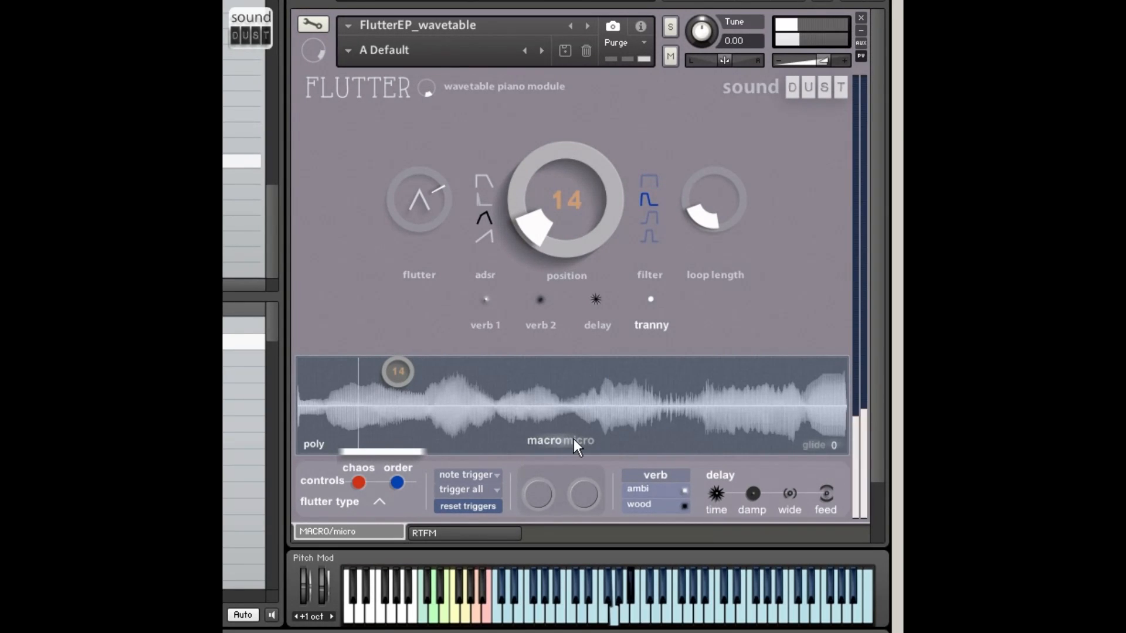
{"action": "left_click", "coordinate": [578, 440]}
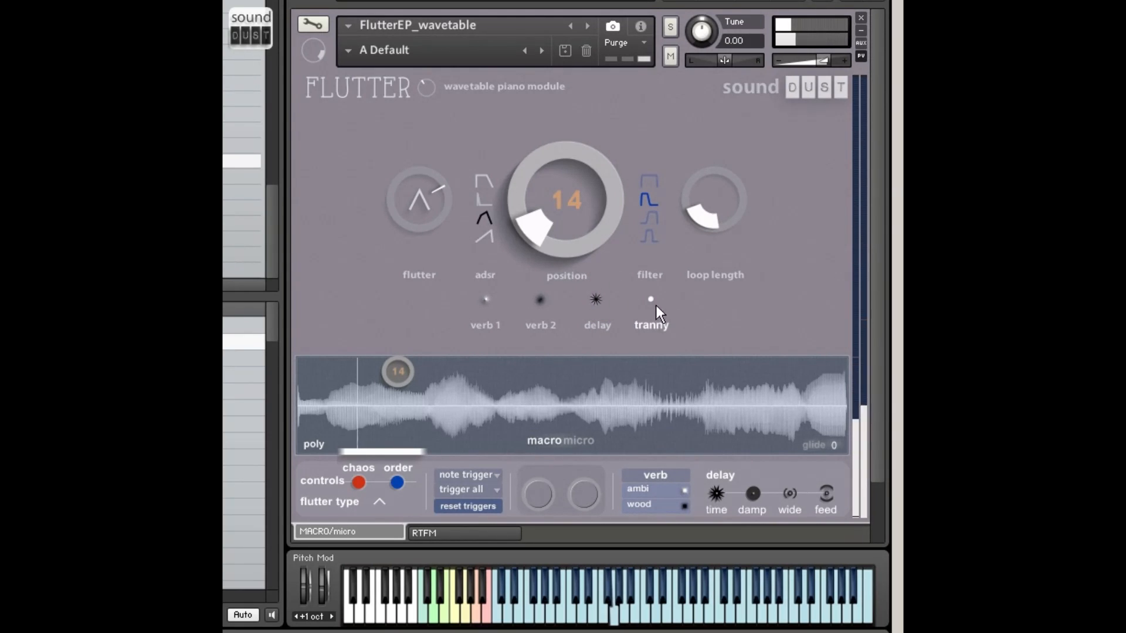
Switch the tranny effect slot over to tube
{"action": "left_click", "coordinate": [650, 299]}
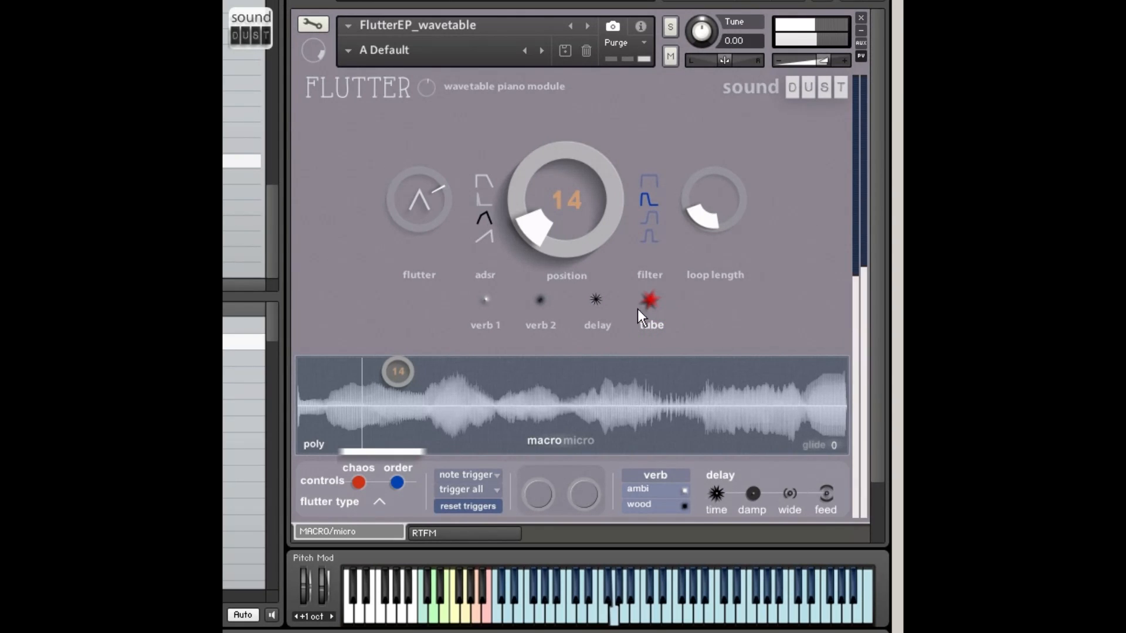
{"action": "left_click", "coordinate": [648, 299]}
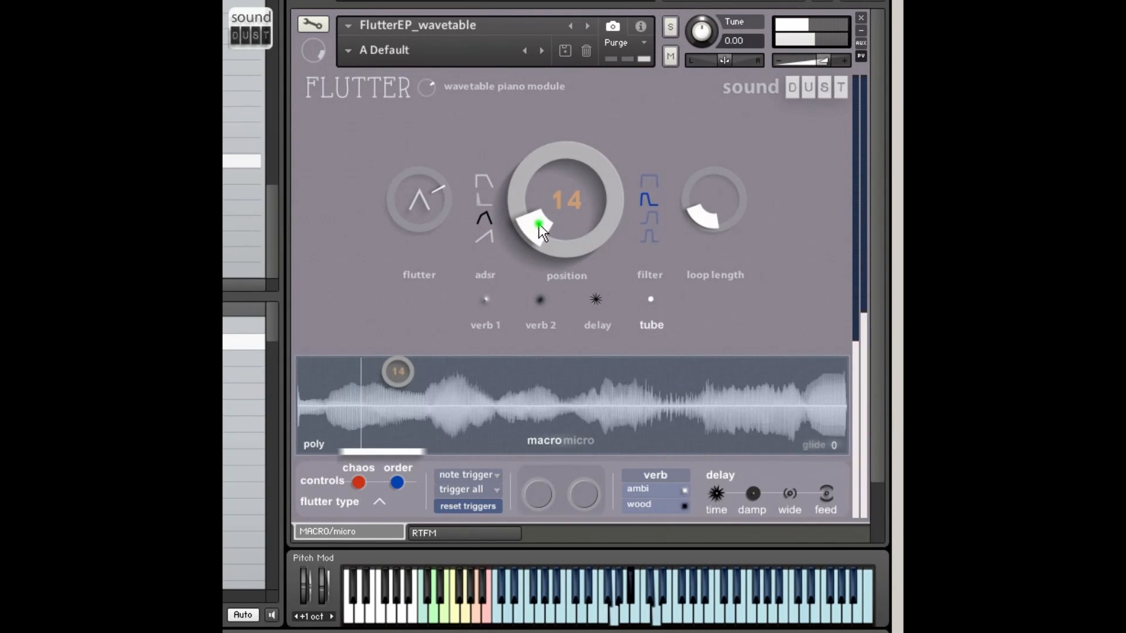
Rock the wavetable position between 24 and 33, settling at 23
{"action": "left_click_drag", "start_coordinate": [538, 229], "coordinate": [545, 194]}
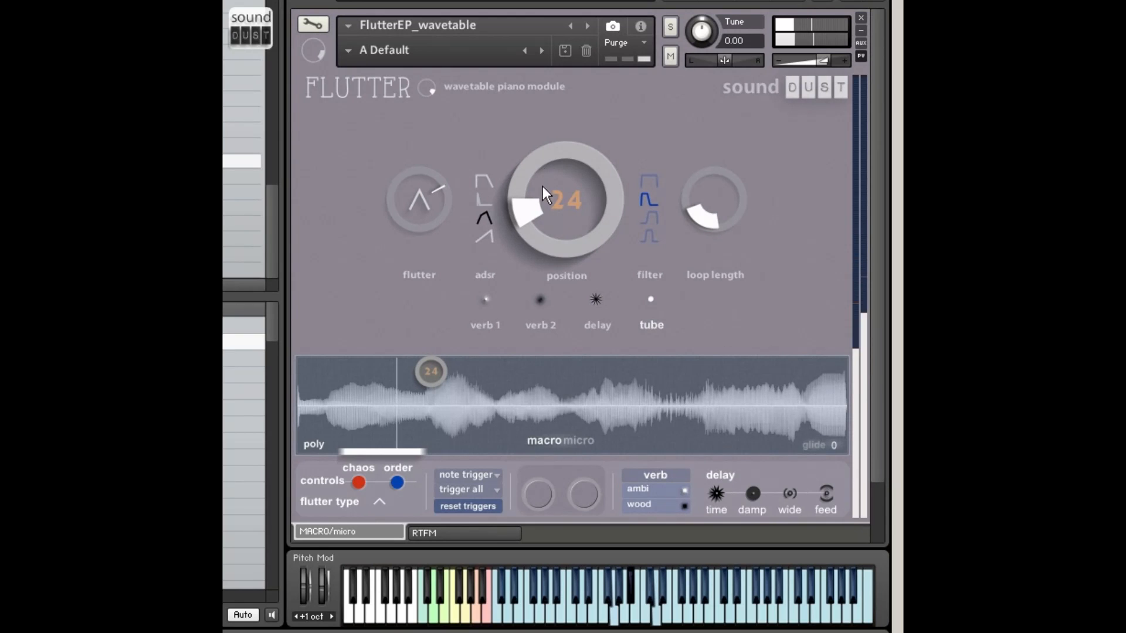
{"action": "left_click_drag", "start_coordinate": [541, 192], "coordinate": [538, 219]}
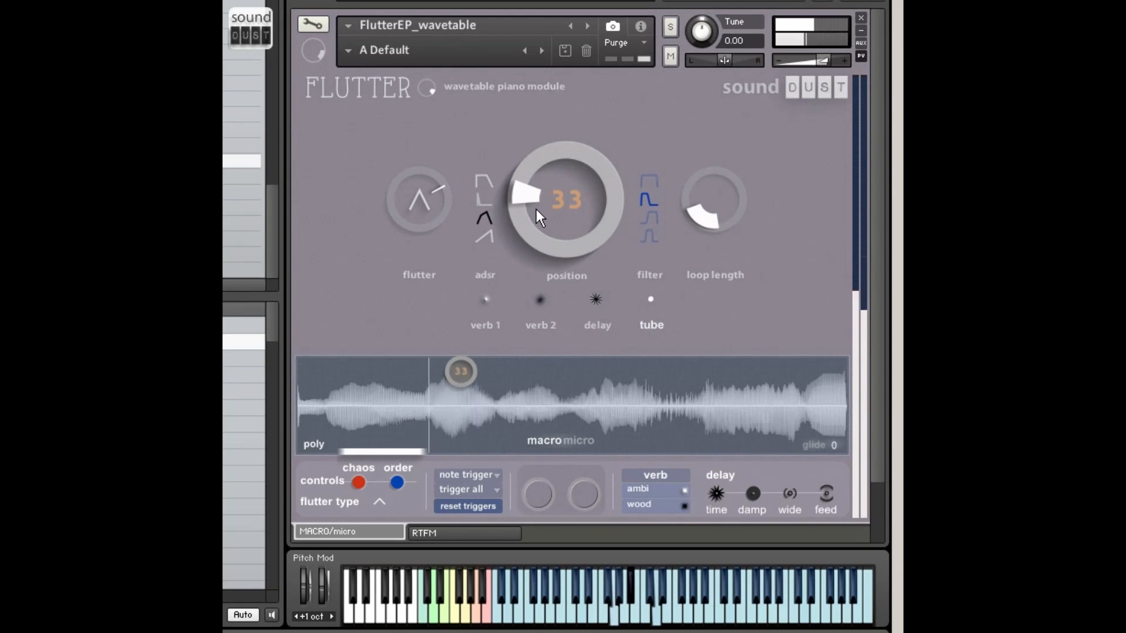
{"action": "left_click_drag", "start_coordinate": [524, 193], "coordinate": [549, 179]}
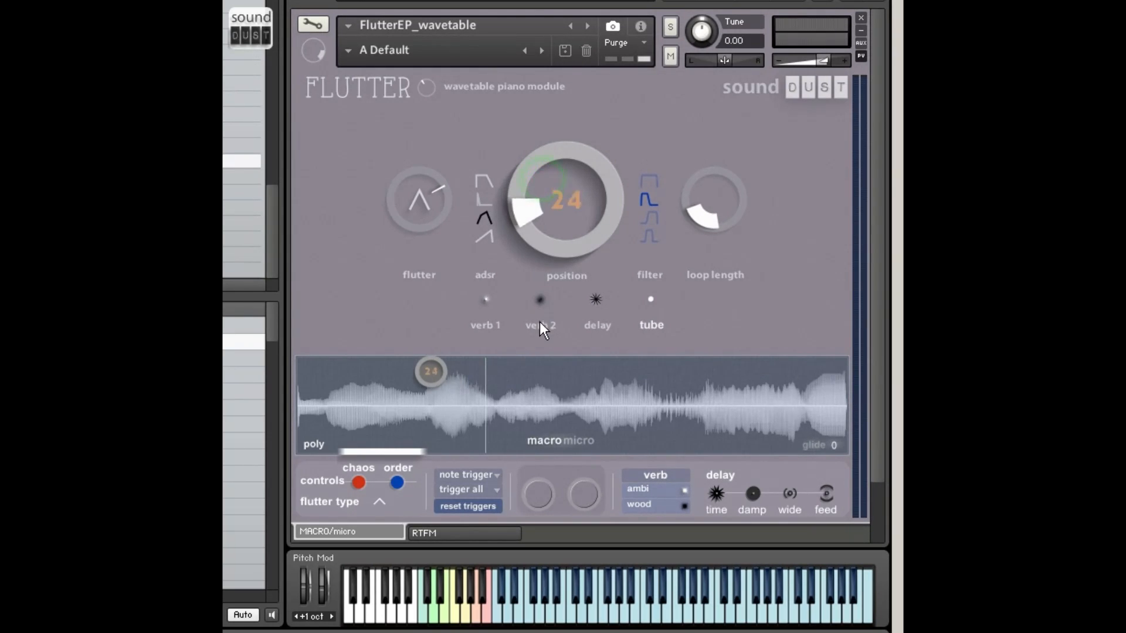
{"action": "left_click_drag", "start_coordinate": [565, 200], "coordinate": [565, 230]}
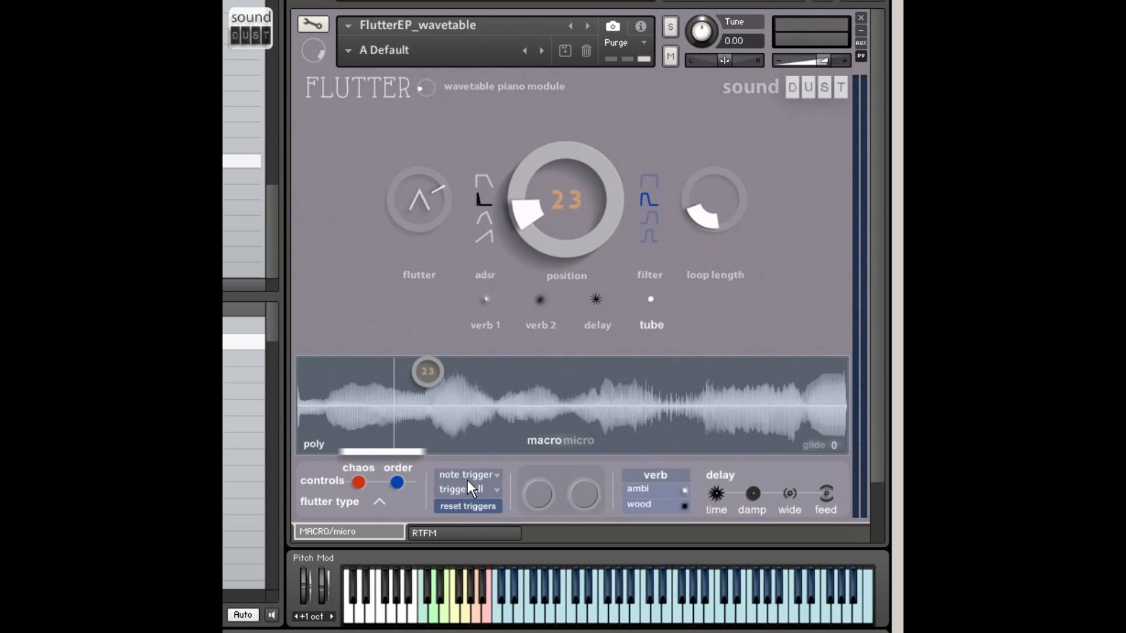
Choose the 1/32 X note trigger mode from the trigger list
{"action": "left_click", "coordinate": [467, 475]}
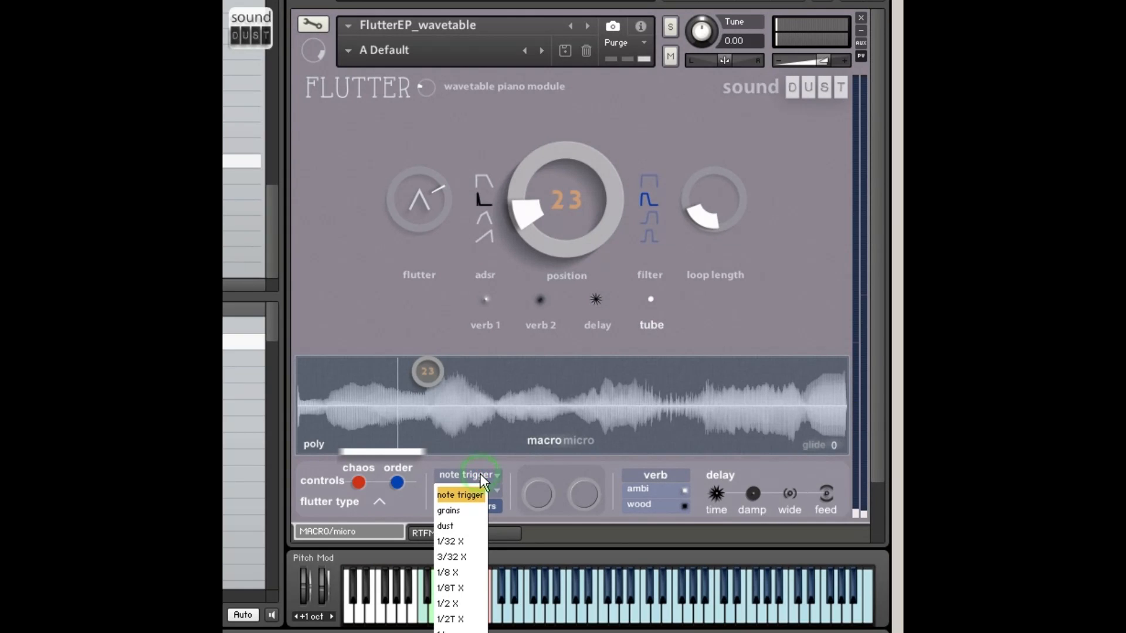
{"action": "mouse_move", "coordinate": [471, 525]}
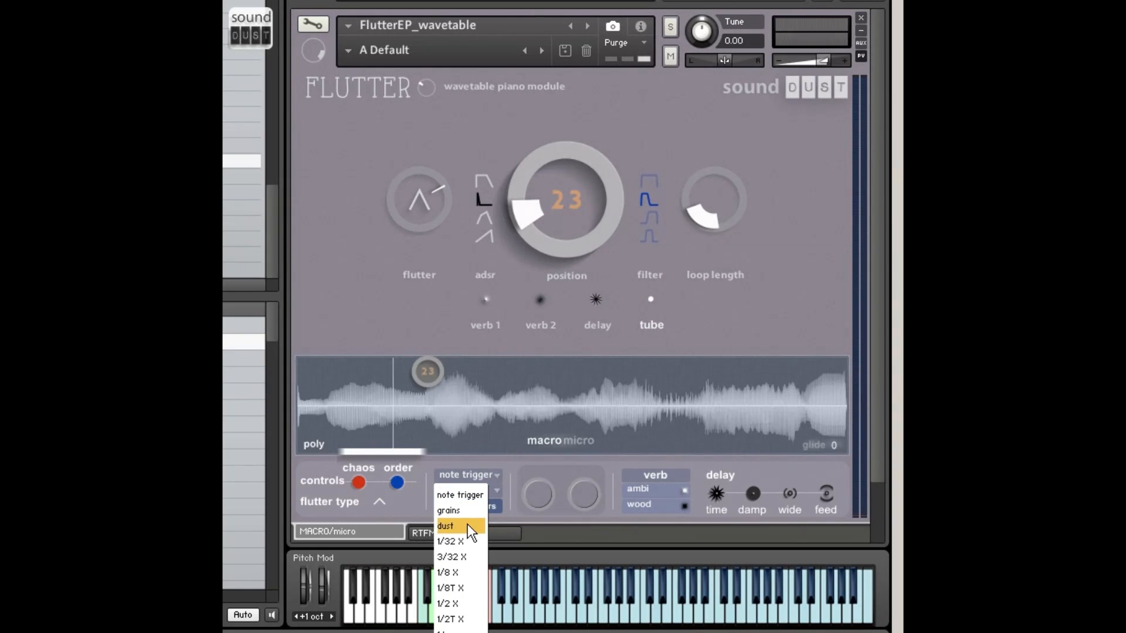
{"action": "left_click", "coordinate": [449, 541]}
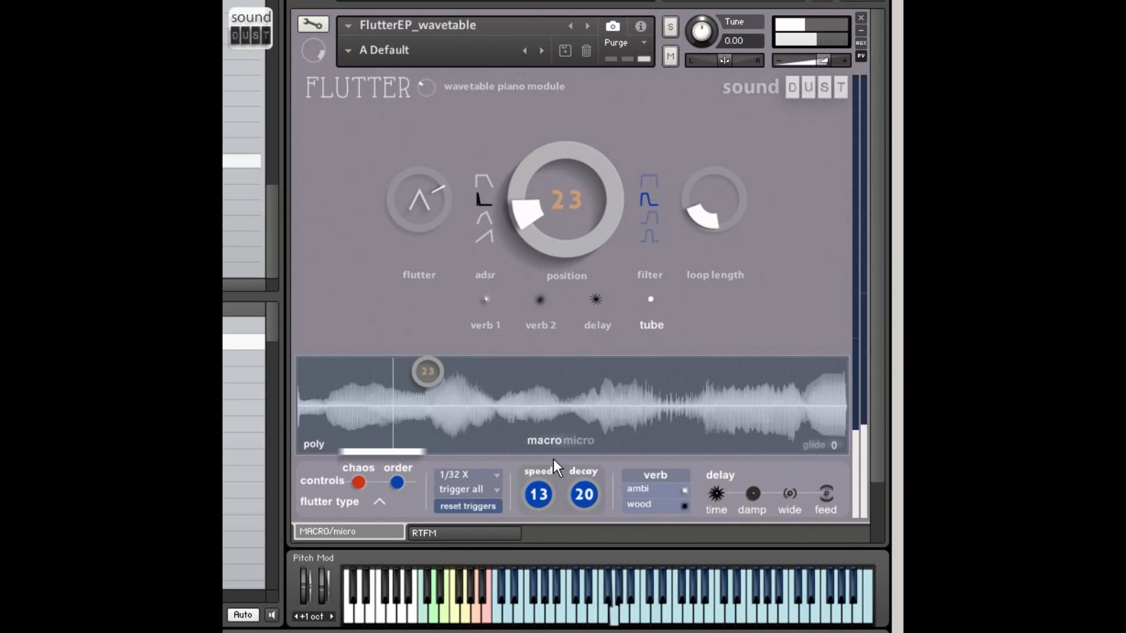
Lower the trigger speed to 4 and shorten the trigger decay to 13
{"action": "left_click_drag", "start_coordinate": [537, 493], "coordinate": [537, 517]}
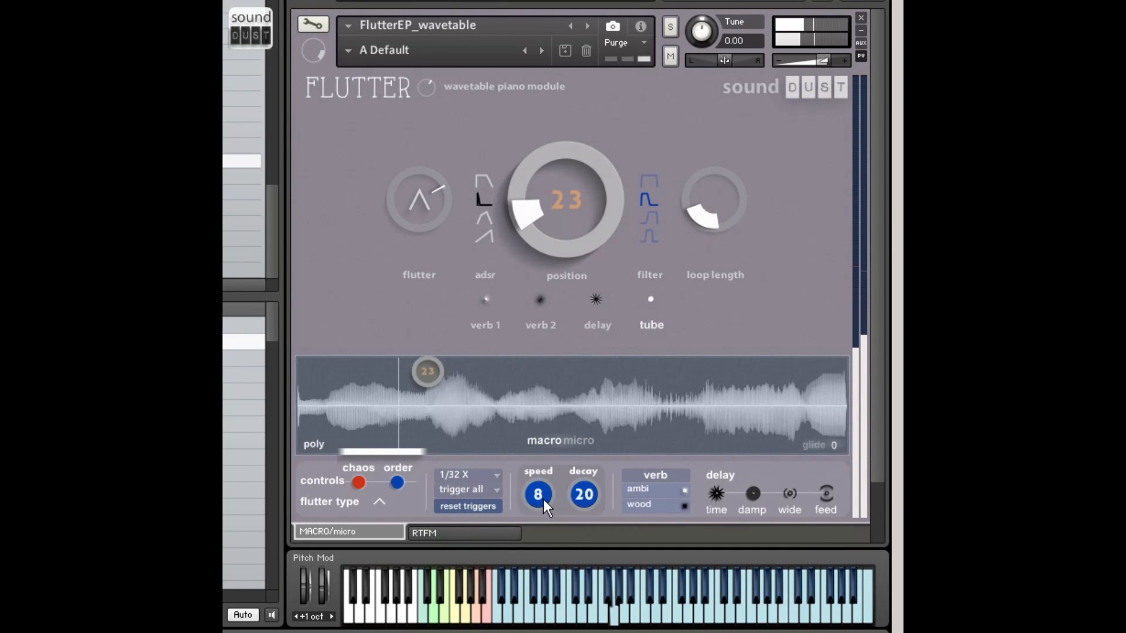
{"action": "left_click_drag", "start_coordinate": [539, 494], "coordinate": [538, 510]}
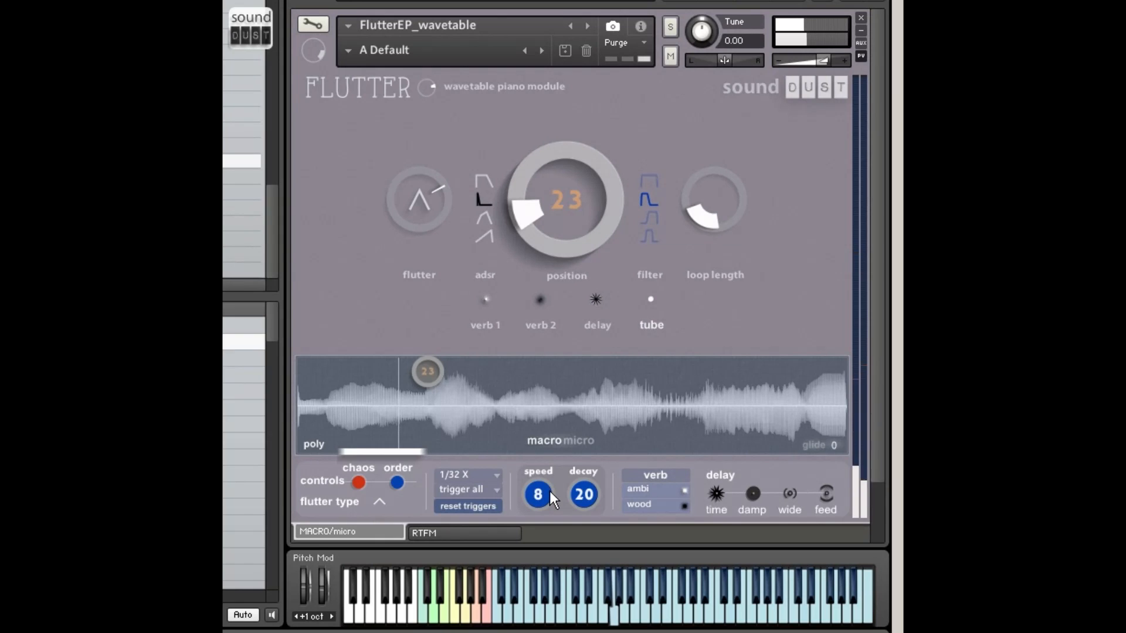
{"action": "left_click_drag", "start_coordinate": [538, 493], "coordinate": [538, 517]}
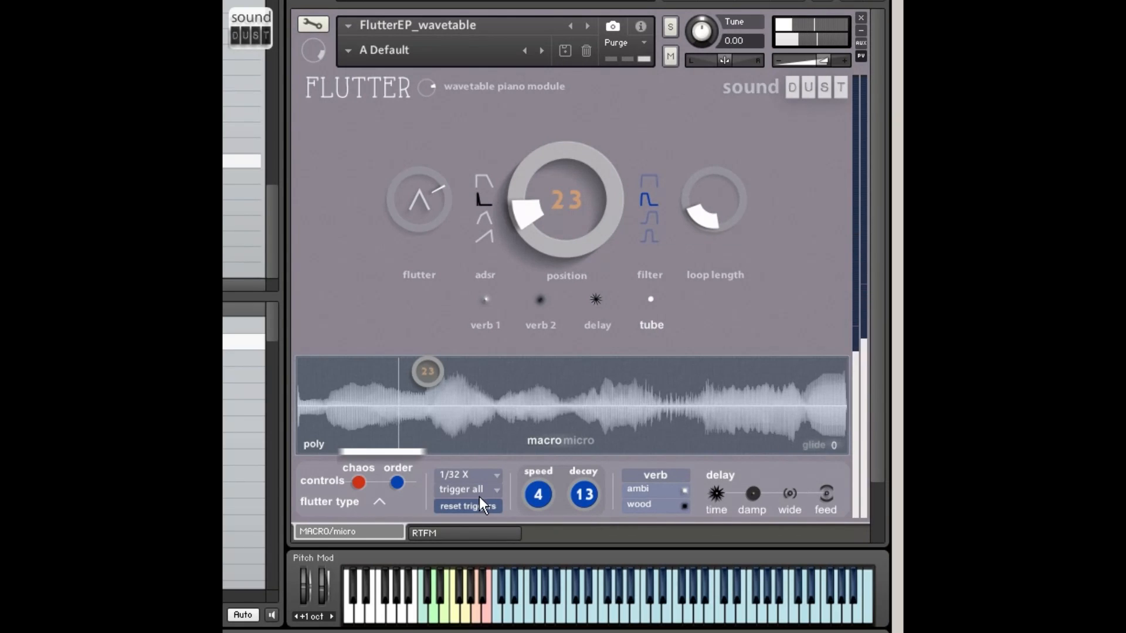
Set the trigger rate to 1/16
{"action": "left_click", "coordinate": [467, 475]}
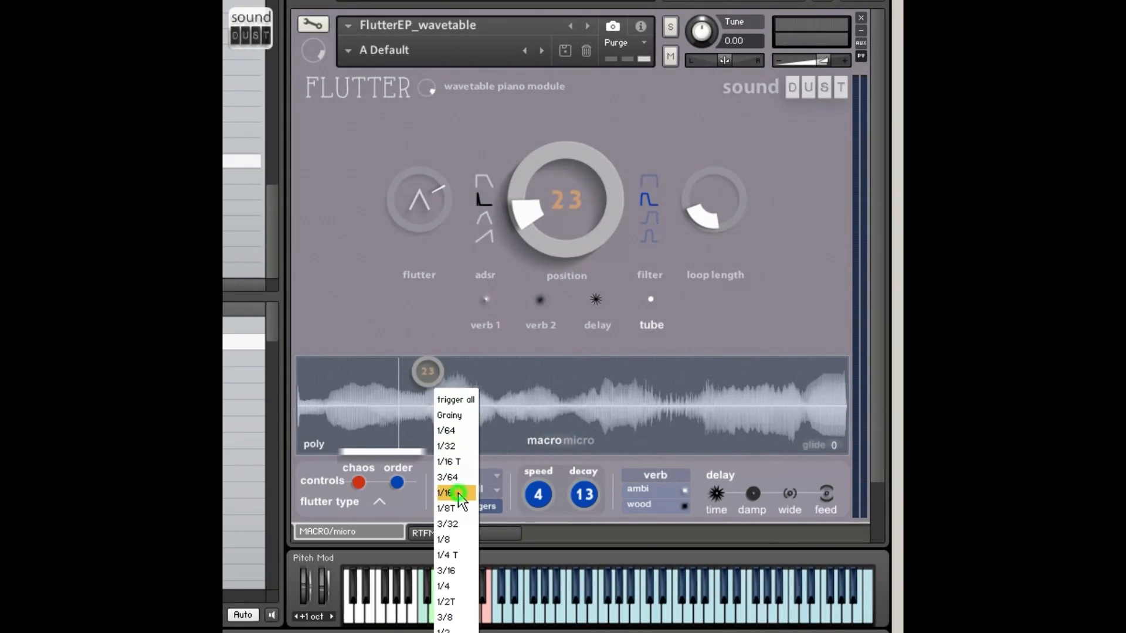
{"action": "left_click", "coordinate": [445, 494]}
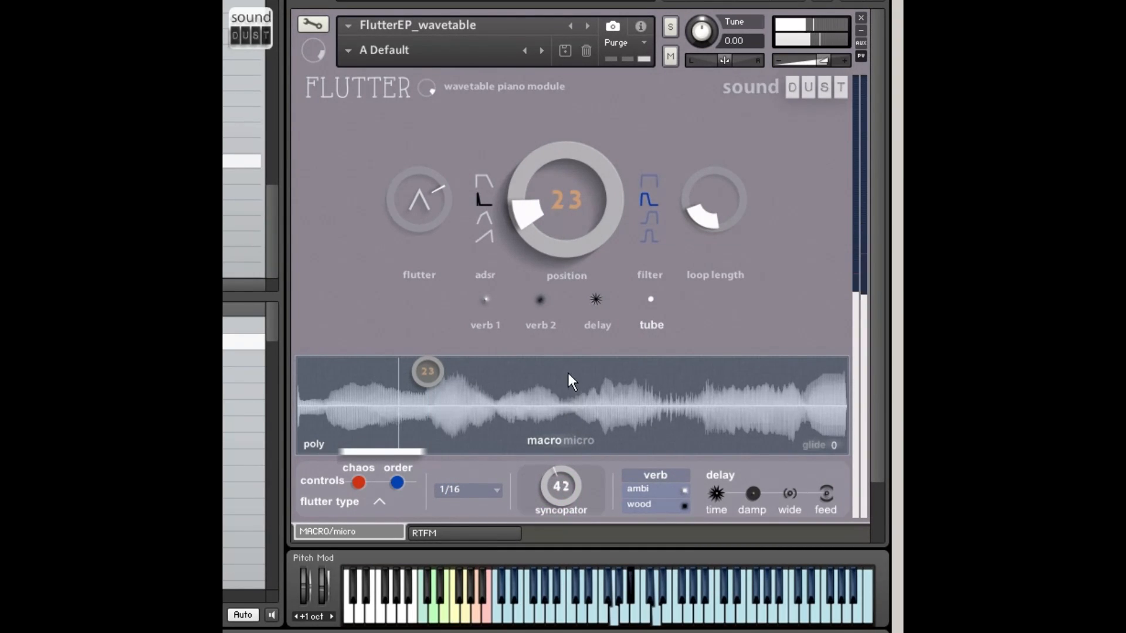
Sweep the syncopator amount between 42 and 81, leaving it at 79
{"action": "left_click_drag", "start_coordinate": [561, 485], "coordinate": [561, 470]}
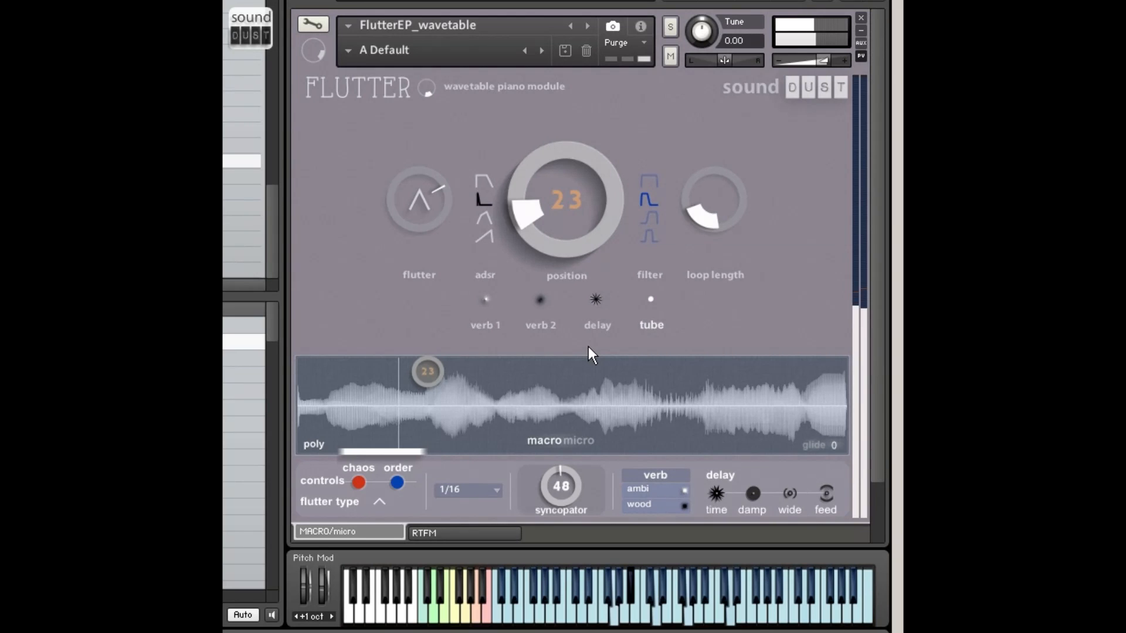
{"action": "left_click_drag", "start_coordinate": [560, 486], "coordinate": [568, 474]}
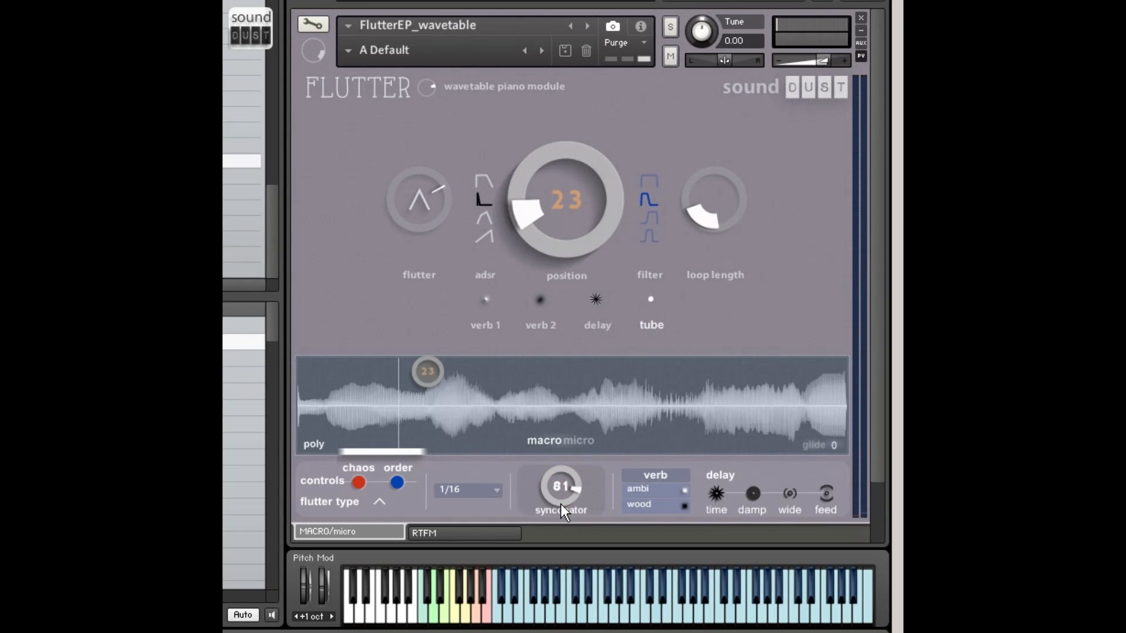
{"action": "left_click_drag", "start_coordinate": [561, 485], "coordinate": [562, 510]}
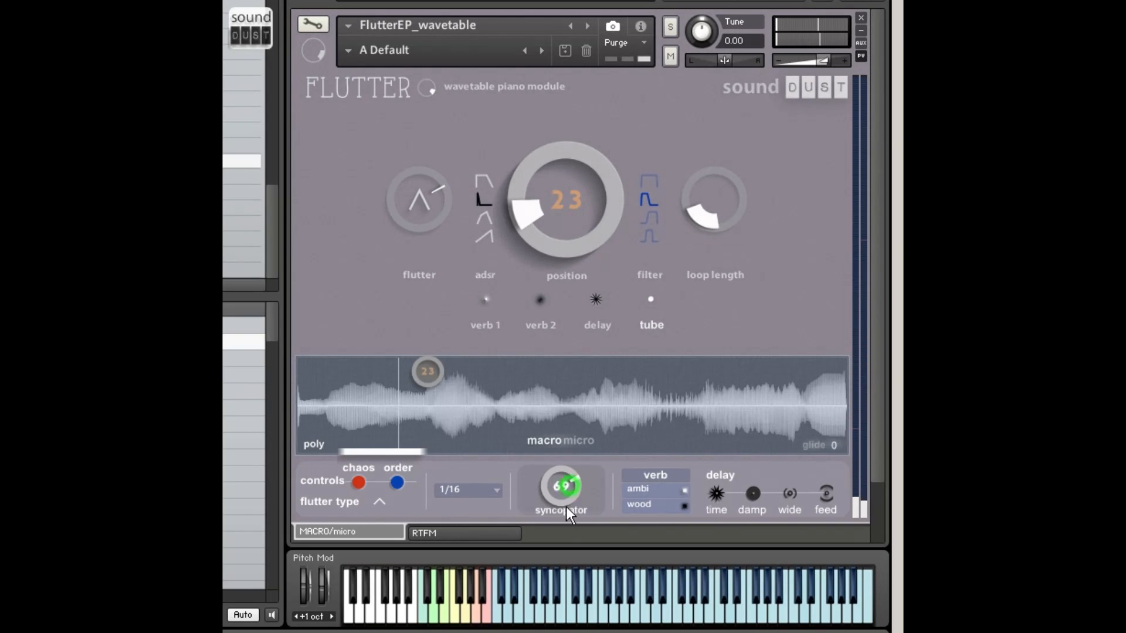
{"action": "left_click_drag", "start_coordinate": [560, 487], "coordinate": [560, 510]}
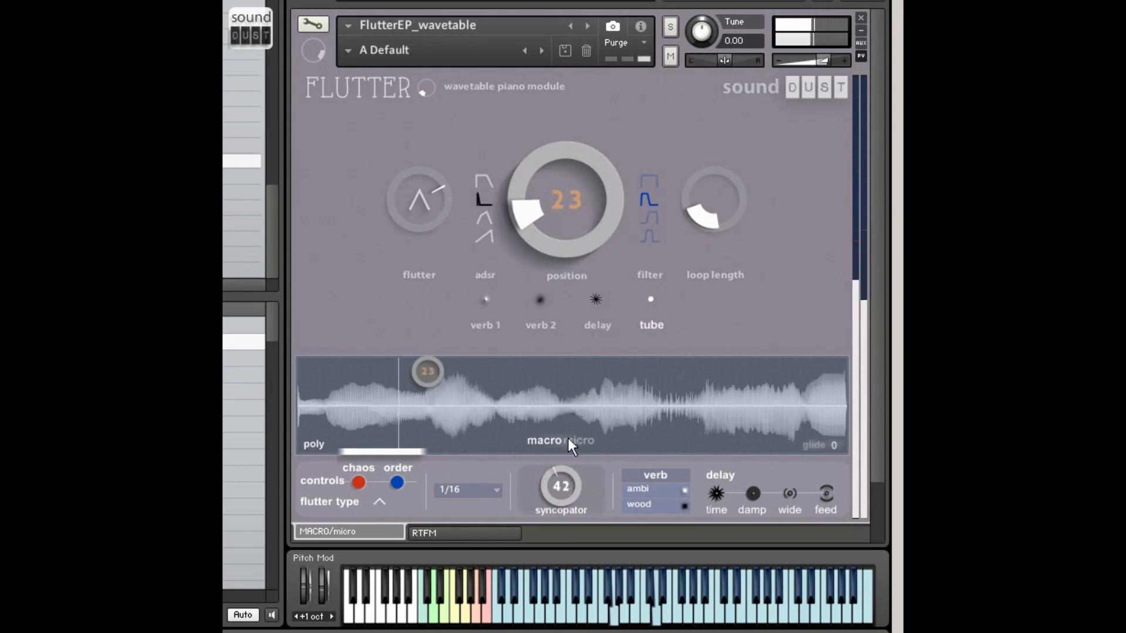
{"action": "left_click_drag", "start_coordinate": [560, 486], "coordinate": [571, 481]}
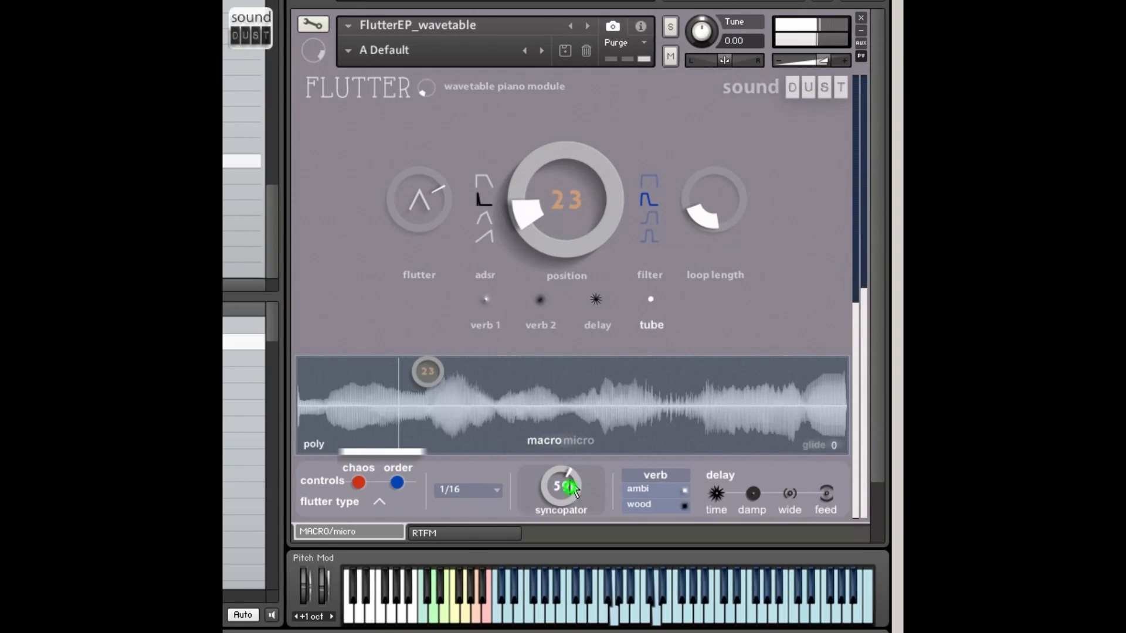
{"action": "left_click_drag", "start_coordinate": [561, 486], "coordinate": [561, 459]}
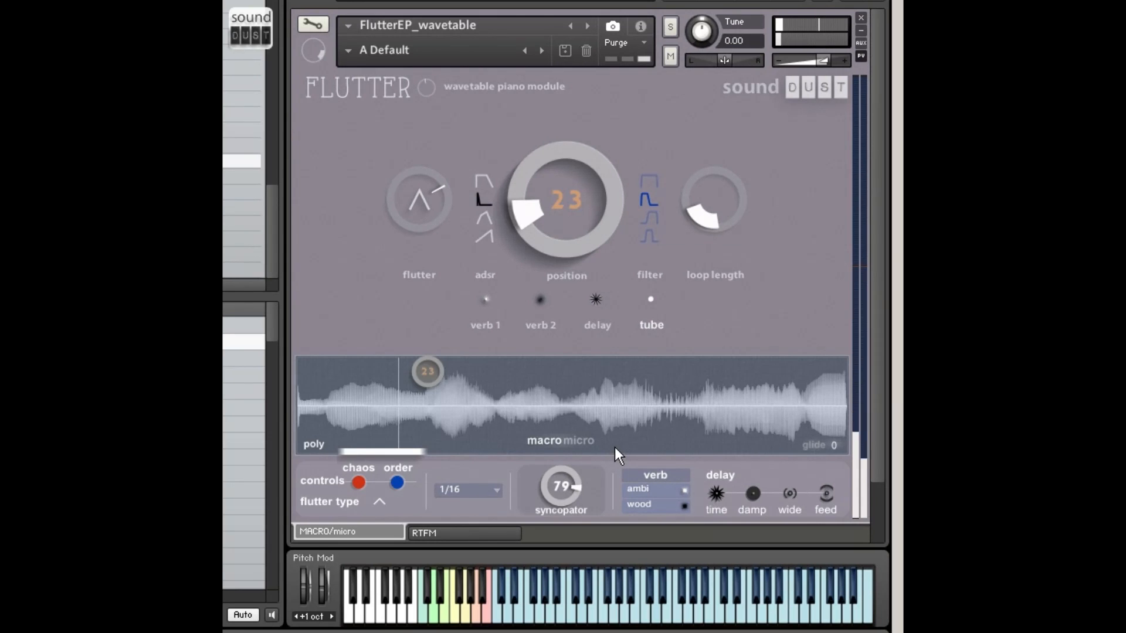
Try the Grainy trigger mode, then set the trigger rate to 1/64
{"action": "left_click", "coordinate": [468, 489]}
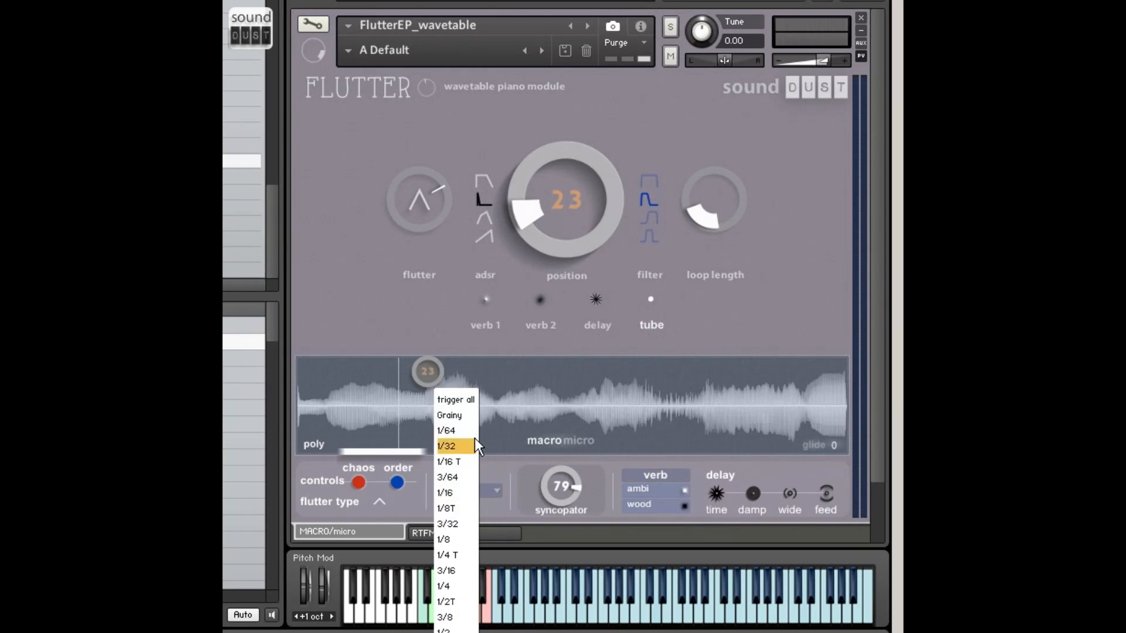
{"action": "left_click", "coordinate": [449, 415]}
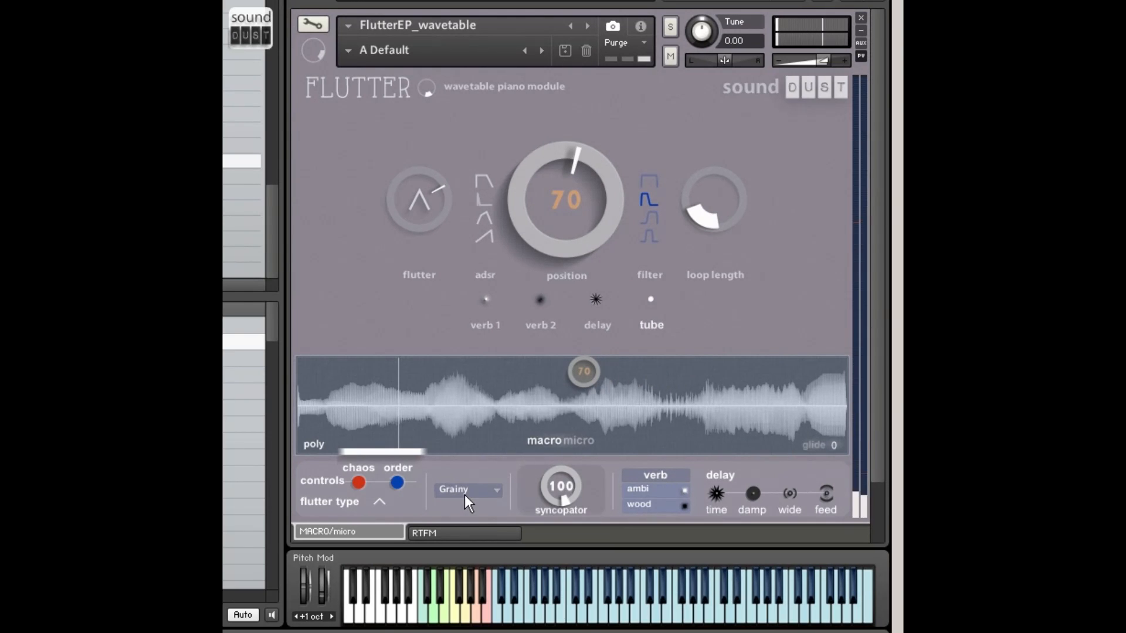
{"action": "left_click", "coordinate": [467, 490]}
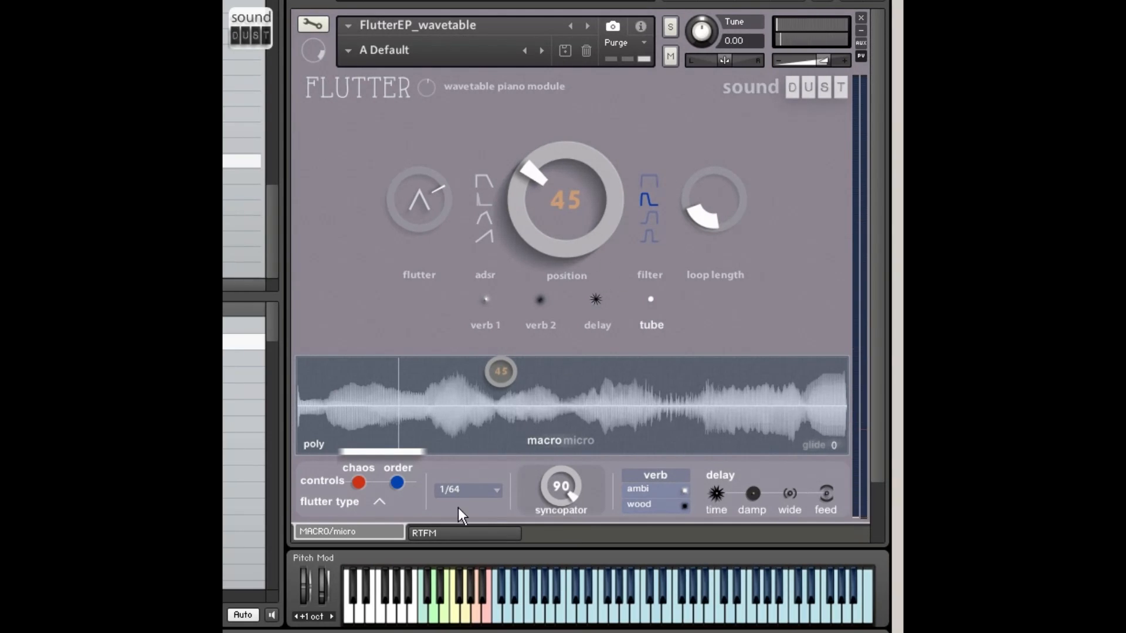
Pass through the 1/16 trigger rate, then return to trigger all mode
{"action": "left_click", "coordinate": [468, 488]}
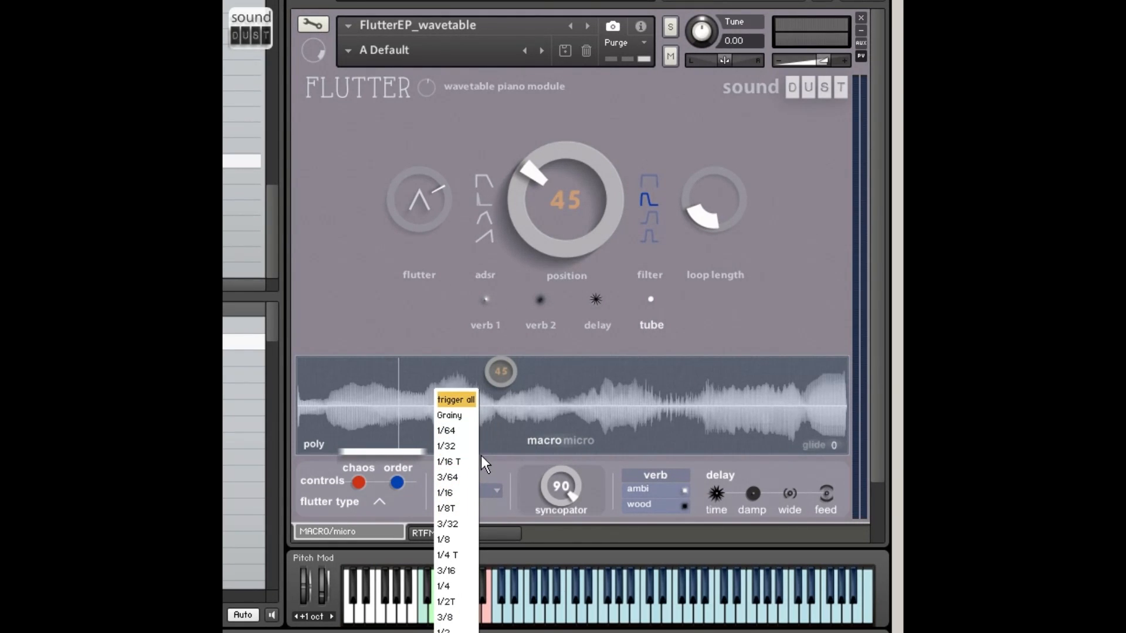
{"action": "mouse_move", "coordinate": [447, 430]}
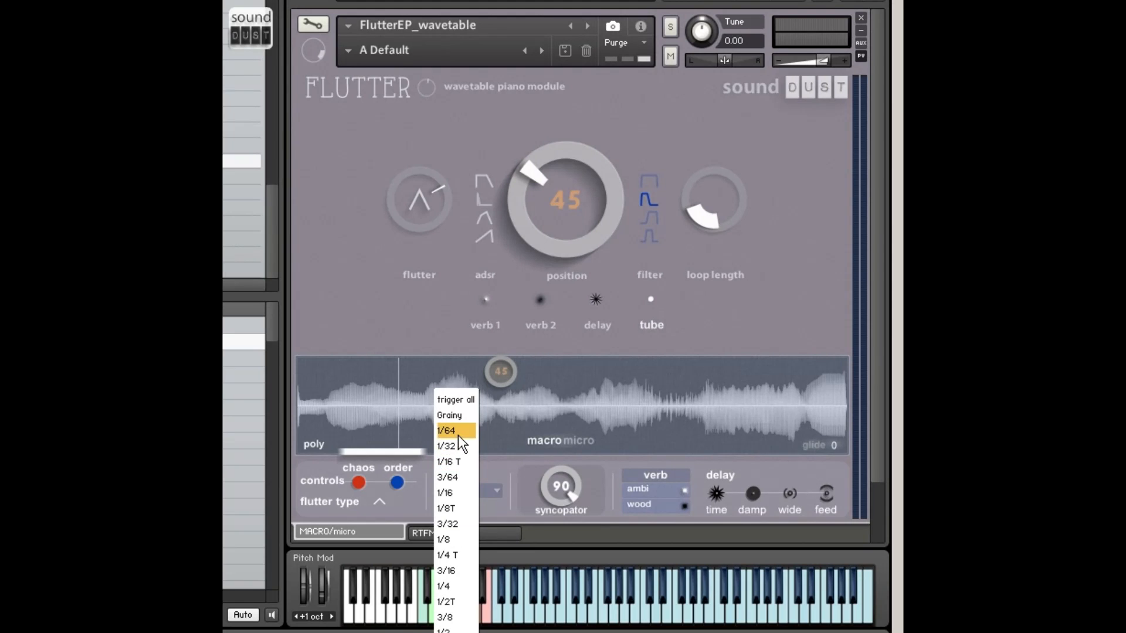
{"action": "left_click", "coordinate": [443, 492]}
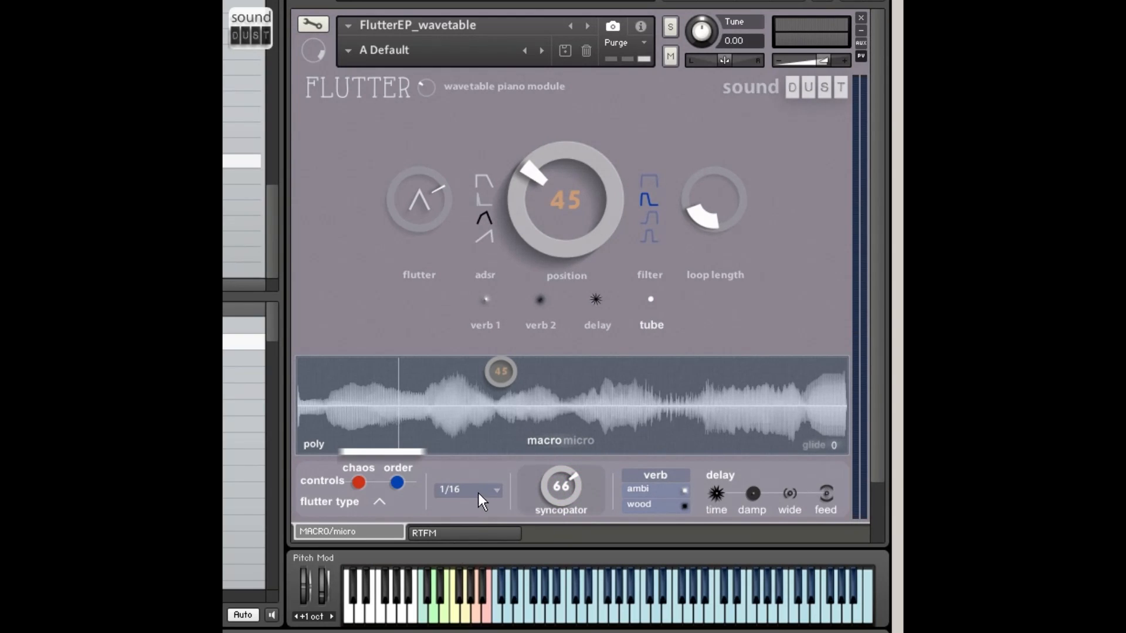
{"action": "left_click", "coordinate": [467, 489]}
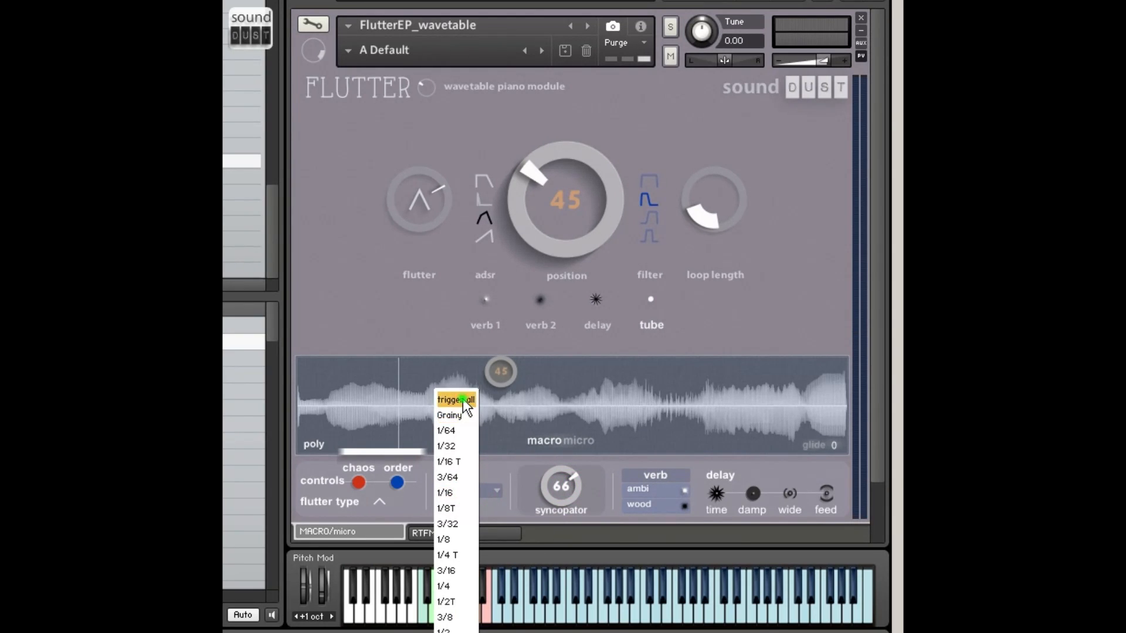
{"action": "left_click", "coordinate": [456, 400]}
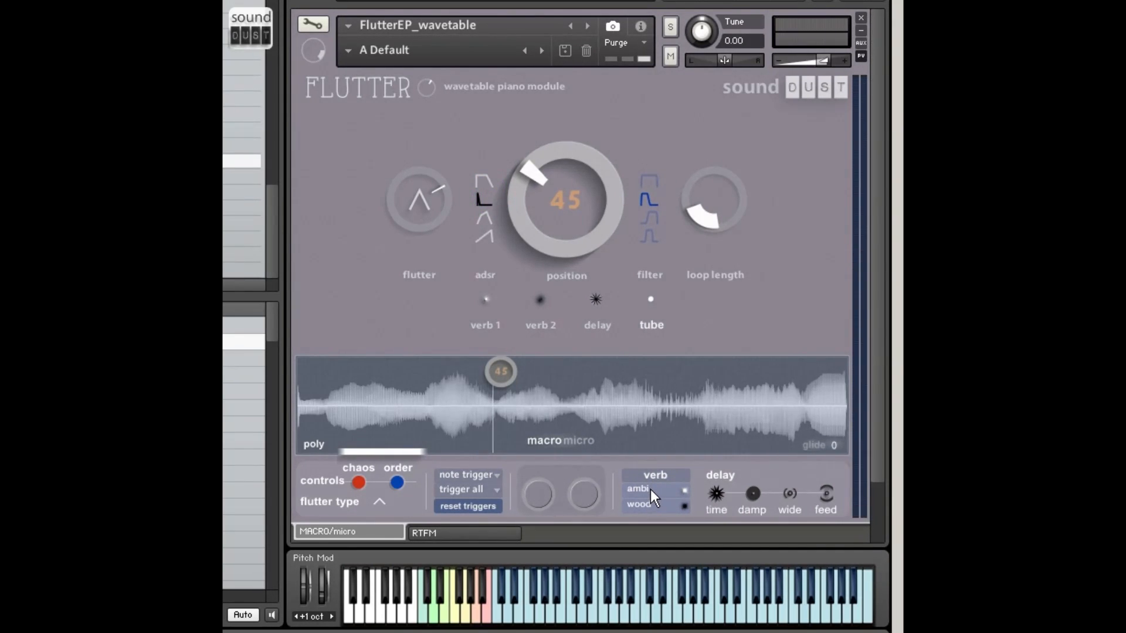
Change the first reverb slot from ambi to the endless type
{"action": "left_click", "coordinate": [650, 494]}
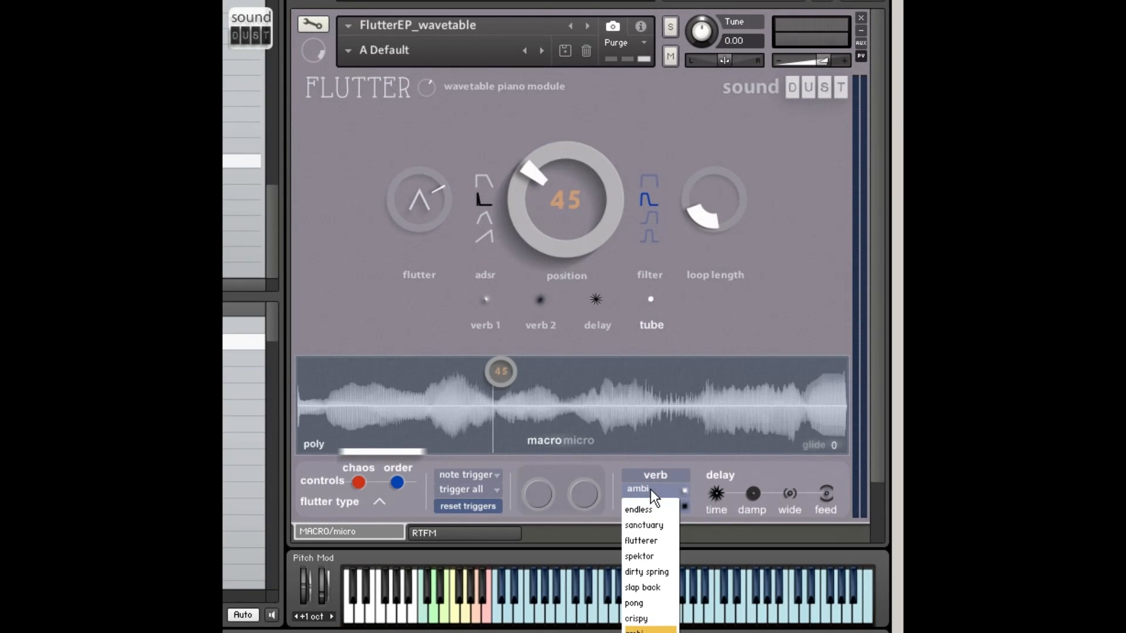
{"action": "left_click", "coordinate": [638, 510]}
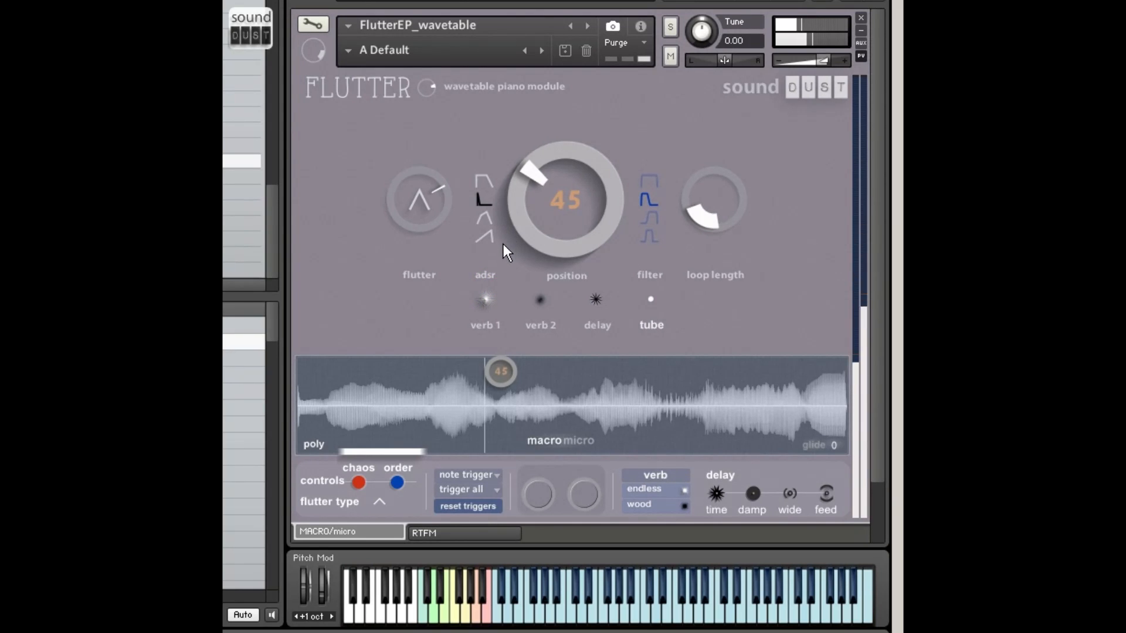
{"action": "mouse_move", "coordinate": [507, 258]}
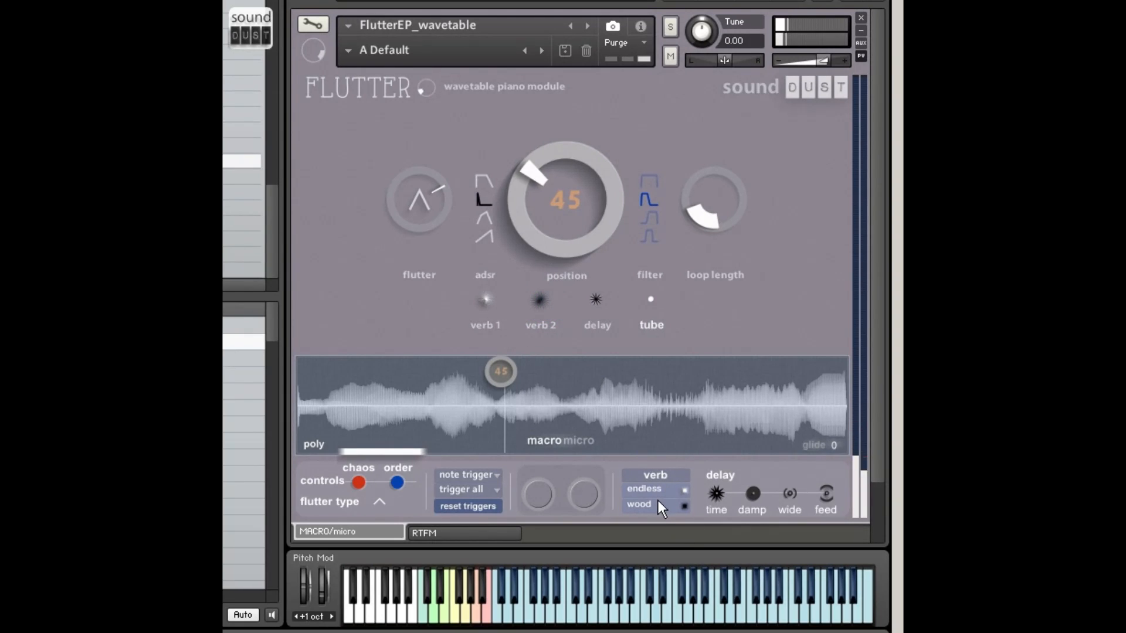
Switch the second reverb slot from wood to the springy type
{"action": "left_click", "coordinate": [639, 503]}
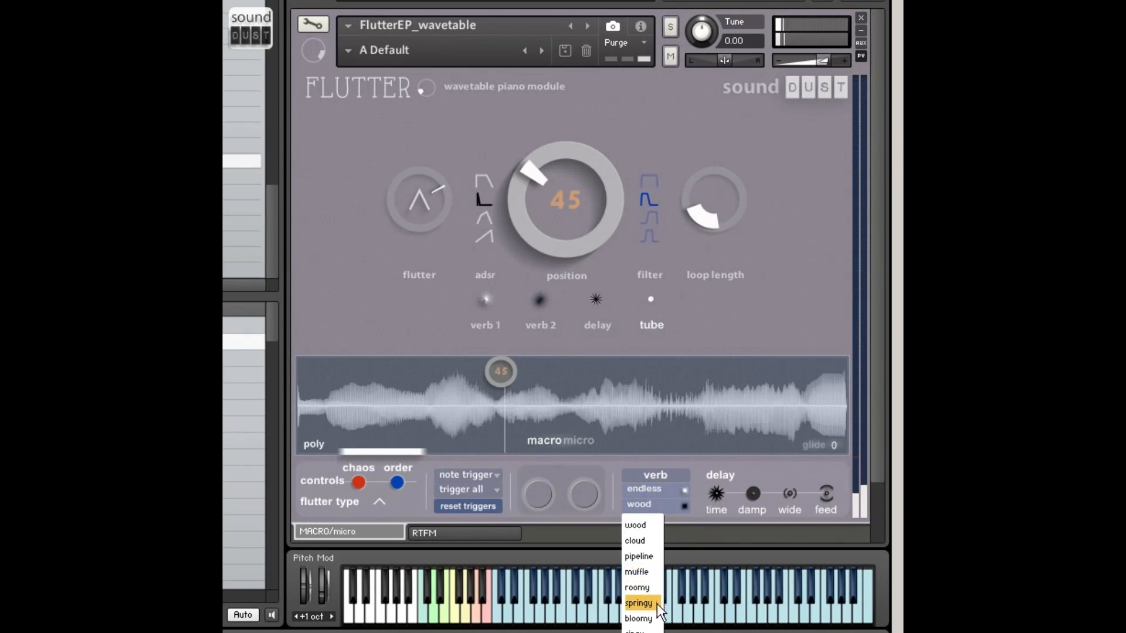
{"action": "left_click", "coordinate": [638, 603]}
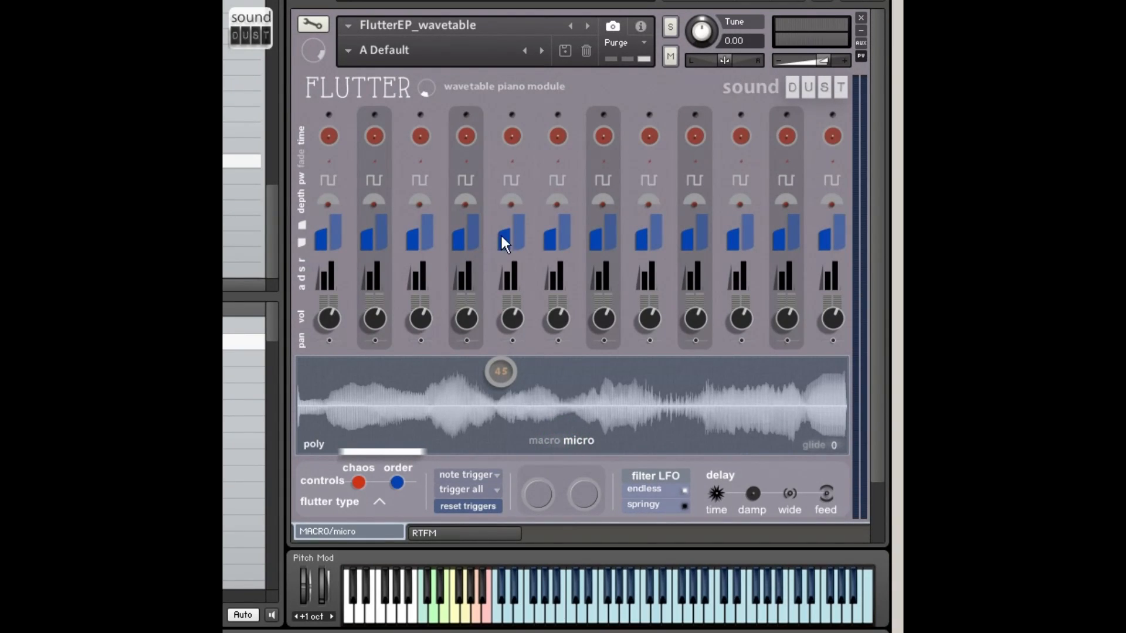
{"action": "mouse_move", "coordinate": [380, 279]}
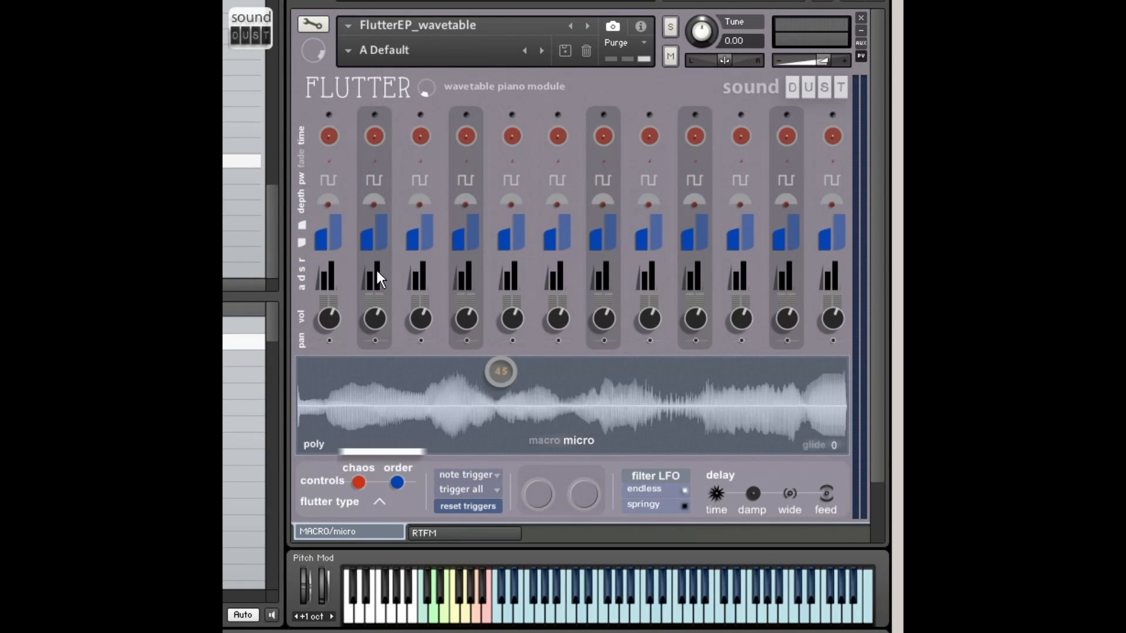
{"action": "mouse_move", "coordinate": [852, 179]}
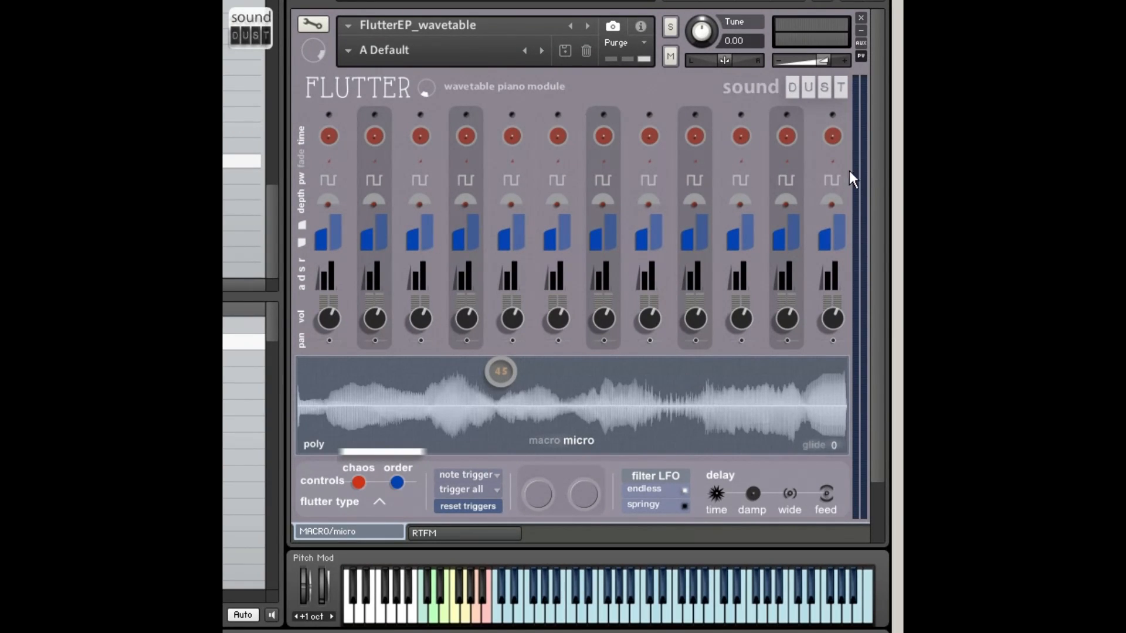
{"action": "mouse_move", "coordinate": [606, 208]}
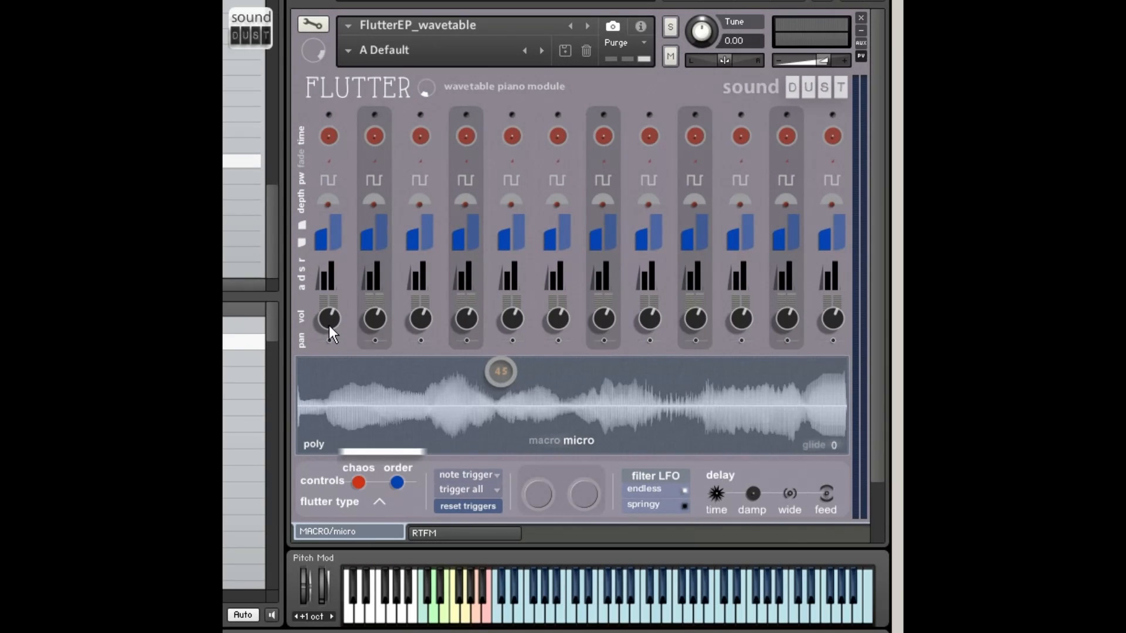
{"action": "mouse_move", "coordinate": [332, 303]}
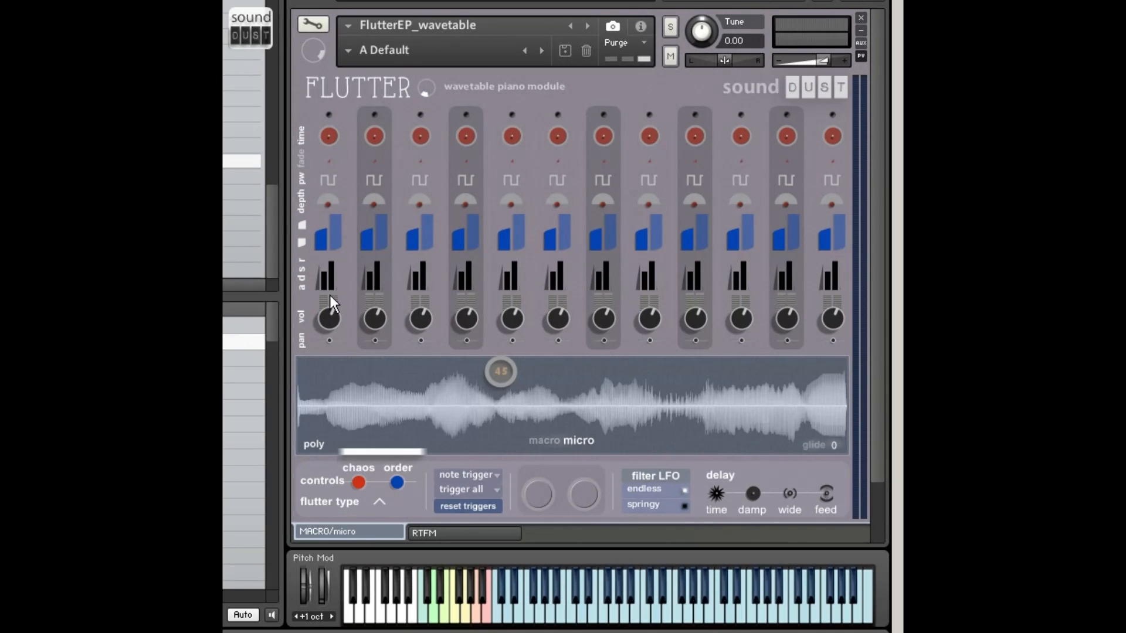
{"action": "mouse_move", "coordinate": [337, 253]}
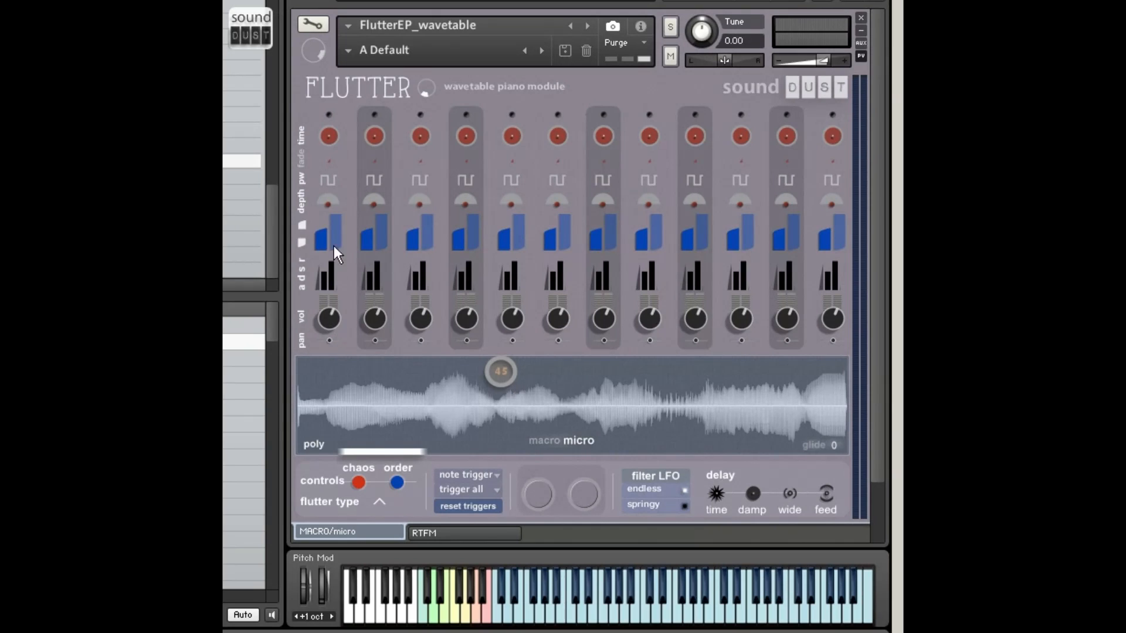
{"action": "mouse_move", "coordinate": [328, 300]}
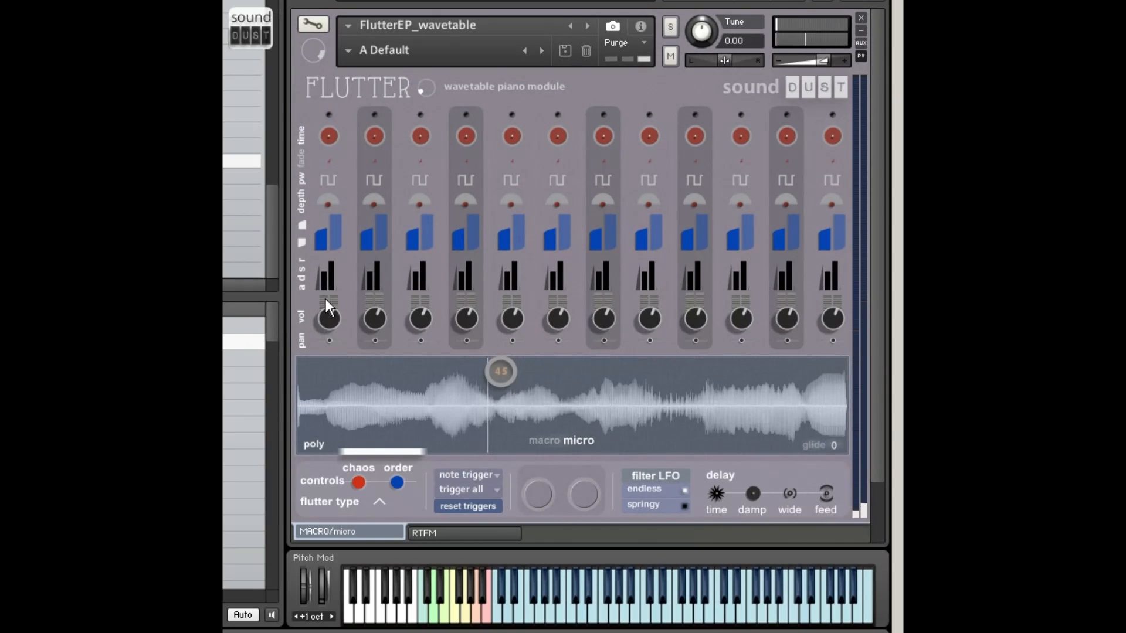
{"action": "mouse_move", "coordinate": [319, 344]}
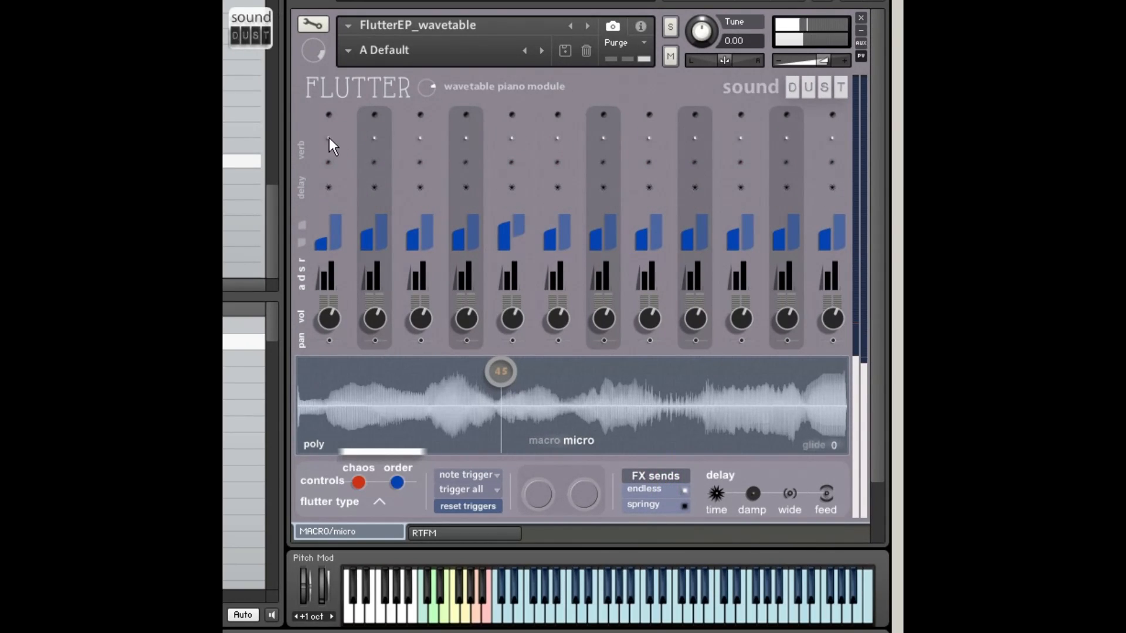
{"action": "mouse_move", "coordinate": [318, 151]}
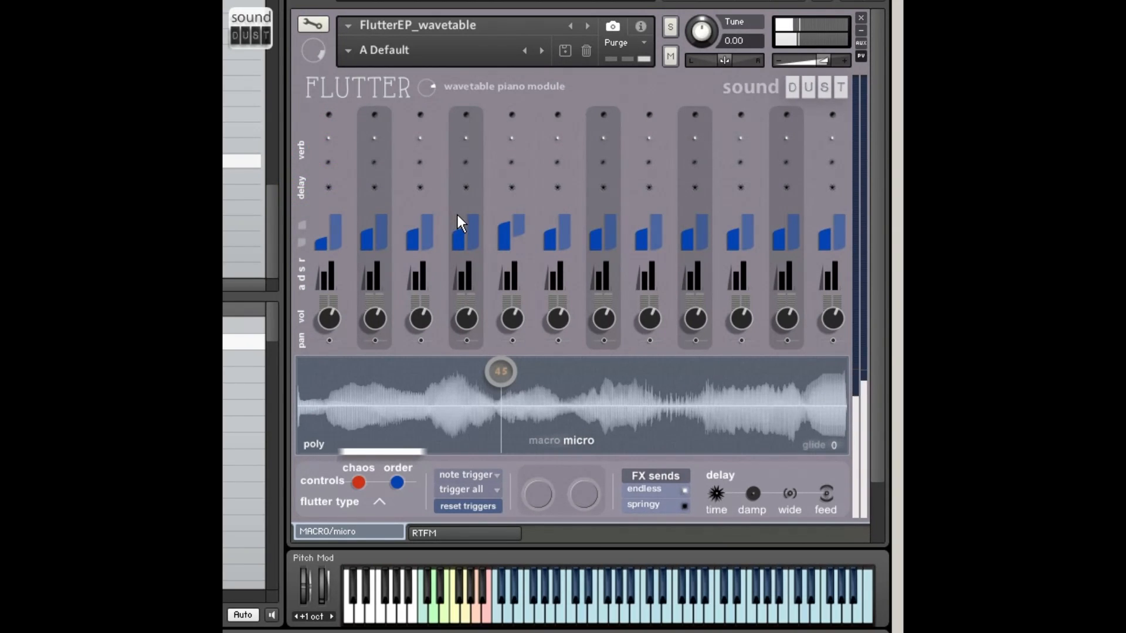
Switch the first reverb in FX sends from endless to dirty spring
{"action": "left_click", "coordinate": [653, 489]}
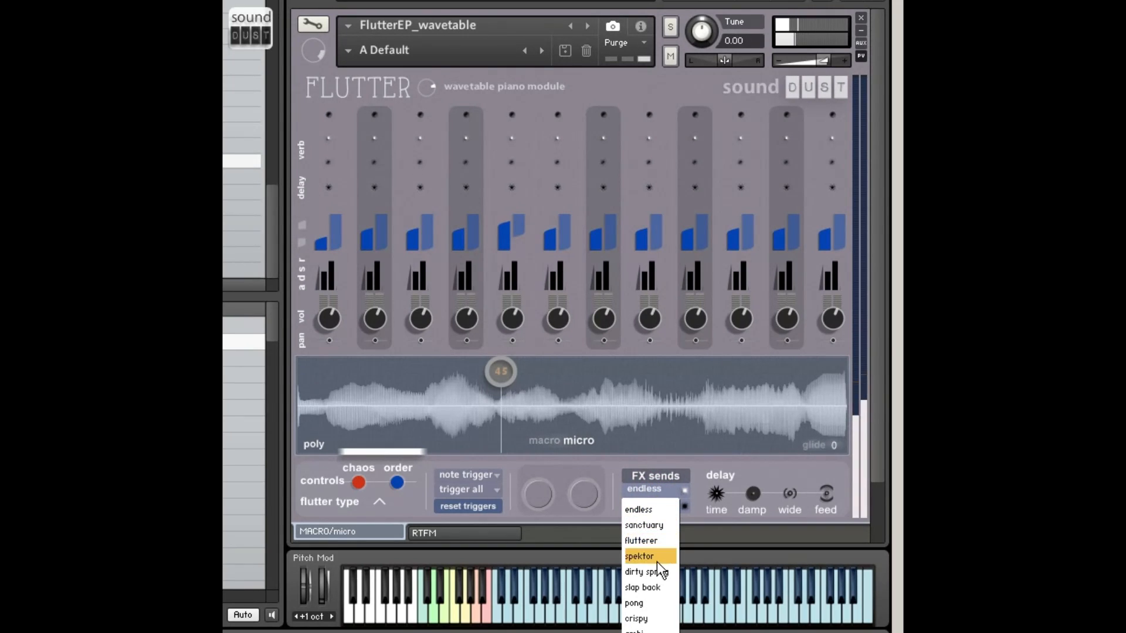
{"action": "left_click", "coordinate": [649, 571]}
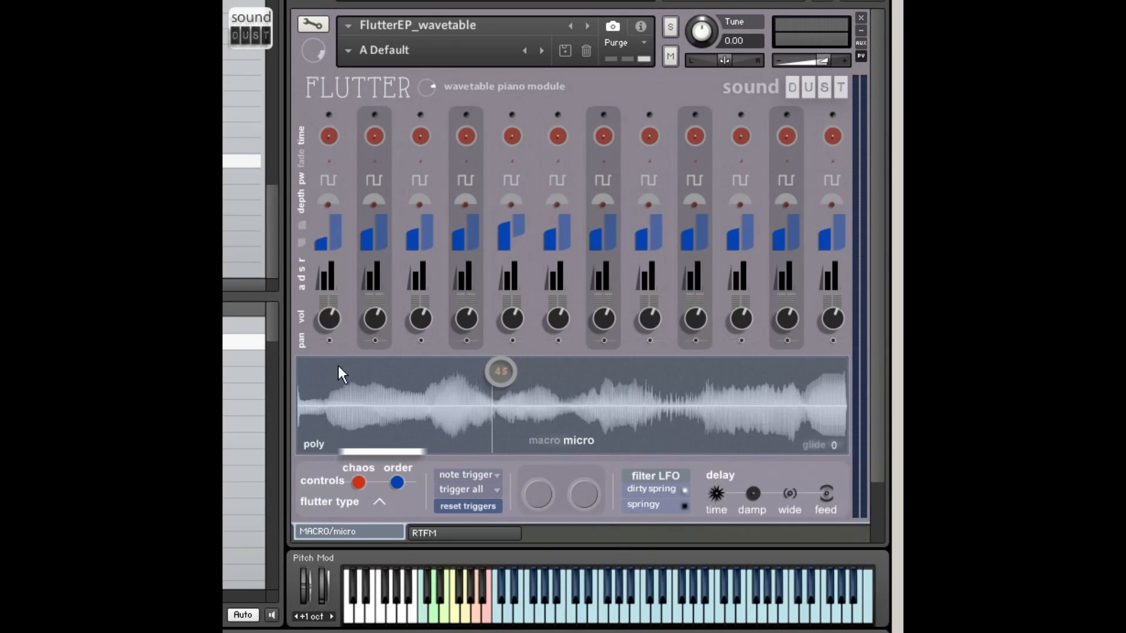
{"action": "mouse_move", "coordinate": [301, 204]}
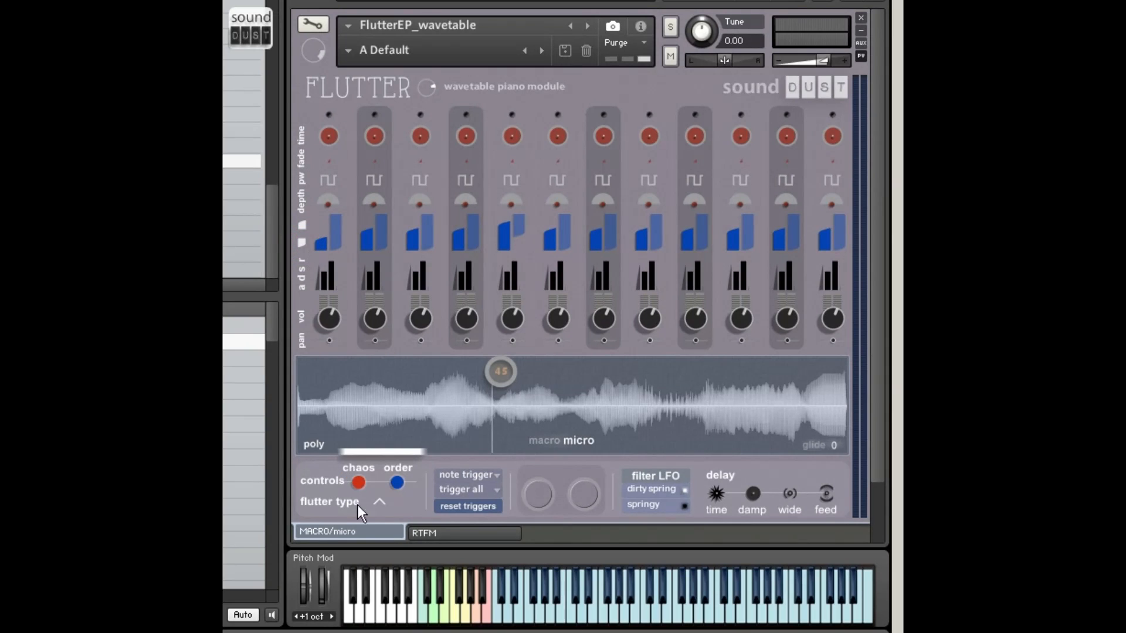
Alternate the chaos and order dots to randomize and reset the per-voice settings twice
{"action": "left_click", "coordinate": [359, 482]}
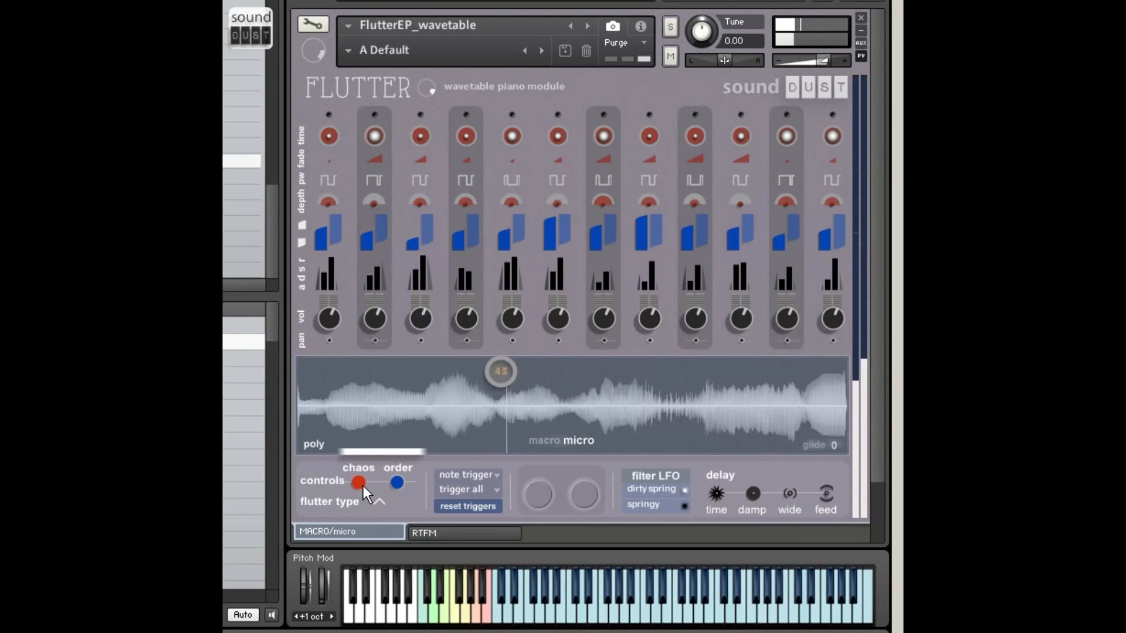
{"action": "left_click", "coordinate": [398, 482]}
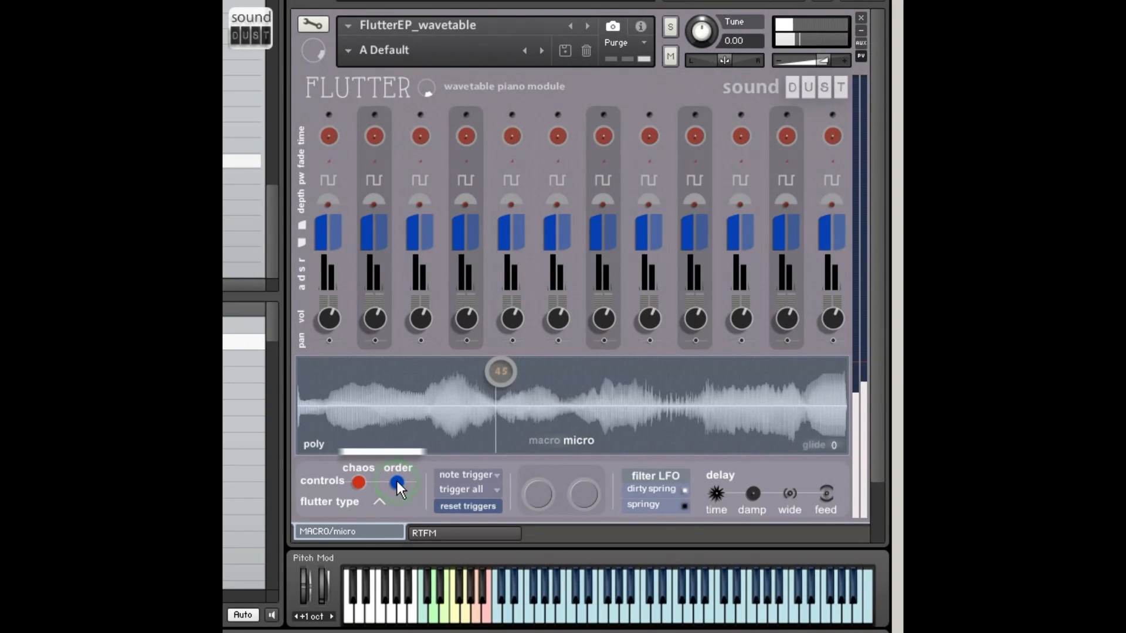
{"action": "left_click", "coordinate": [359, 482]}
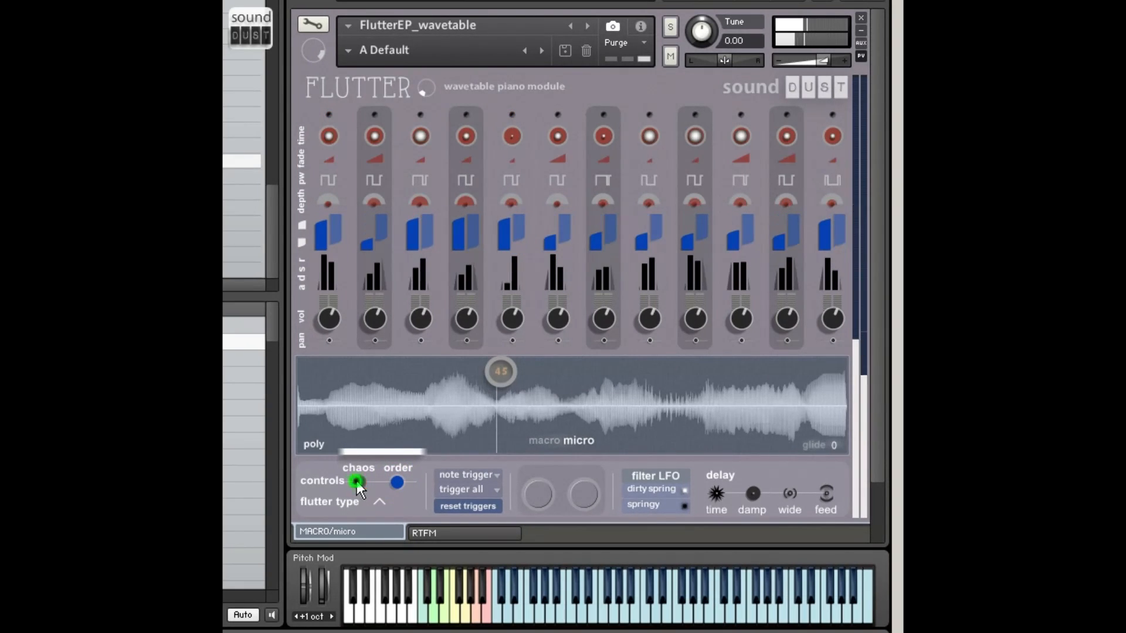
{"action": "left_click", "coordinate": [398, 482]}
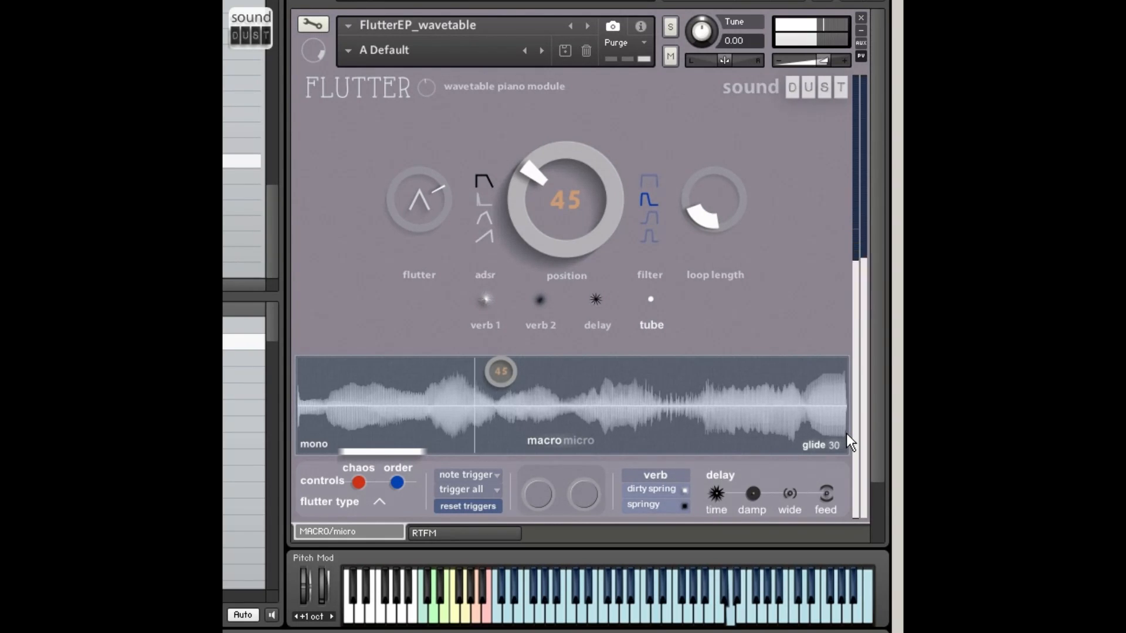
Change the voice mode from mono to legato, keeping glide at 30
{"action": "left_click", "coordinate": [314, 443]}
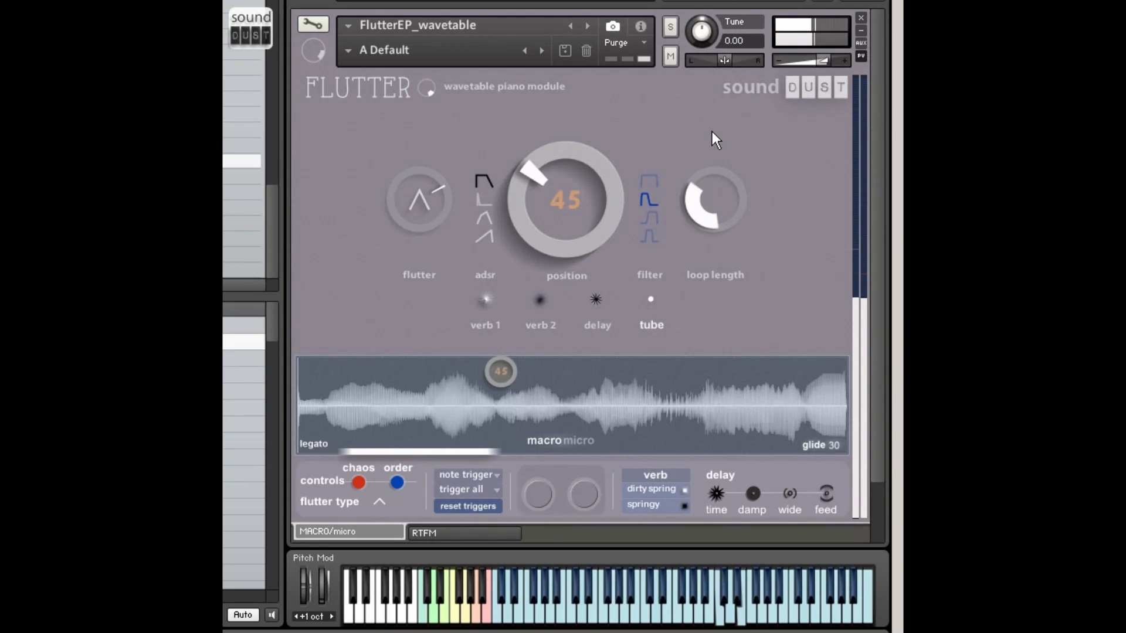
{"action": "mouse_move", "coordinate": [317, 456]}
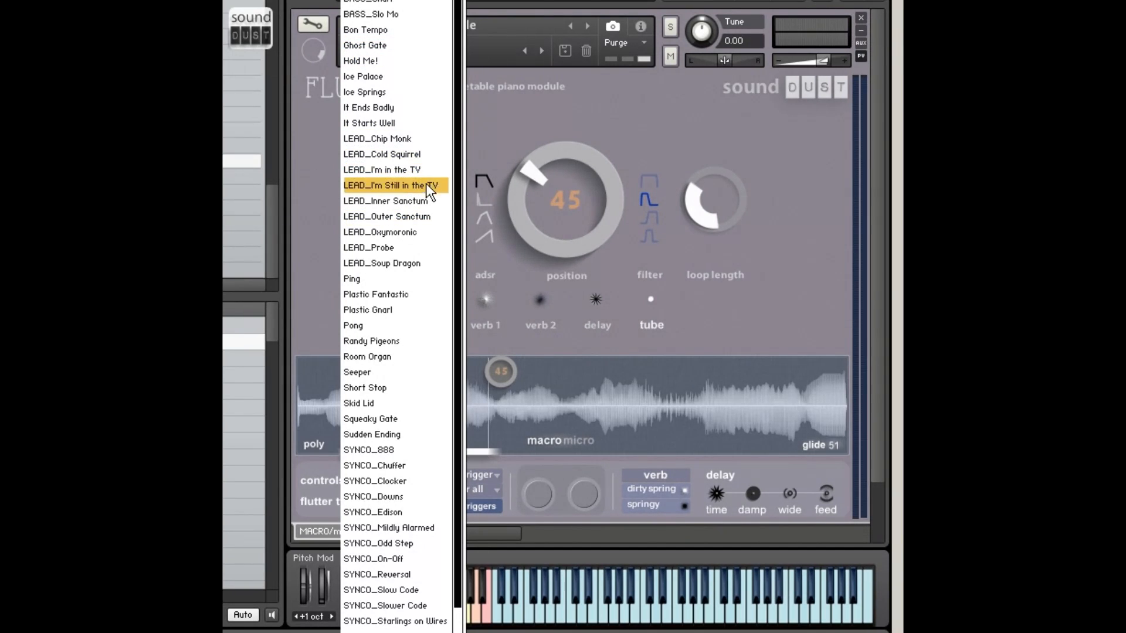
Load LEAD_I'm Still in the TV, then Plastic Fantastic, then SYNCO_Downs from the preset list
{"action": "left_click", "coordinate": [391, 185]}
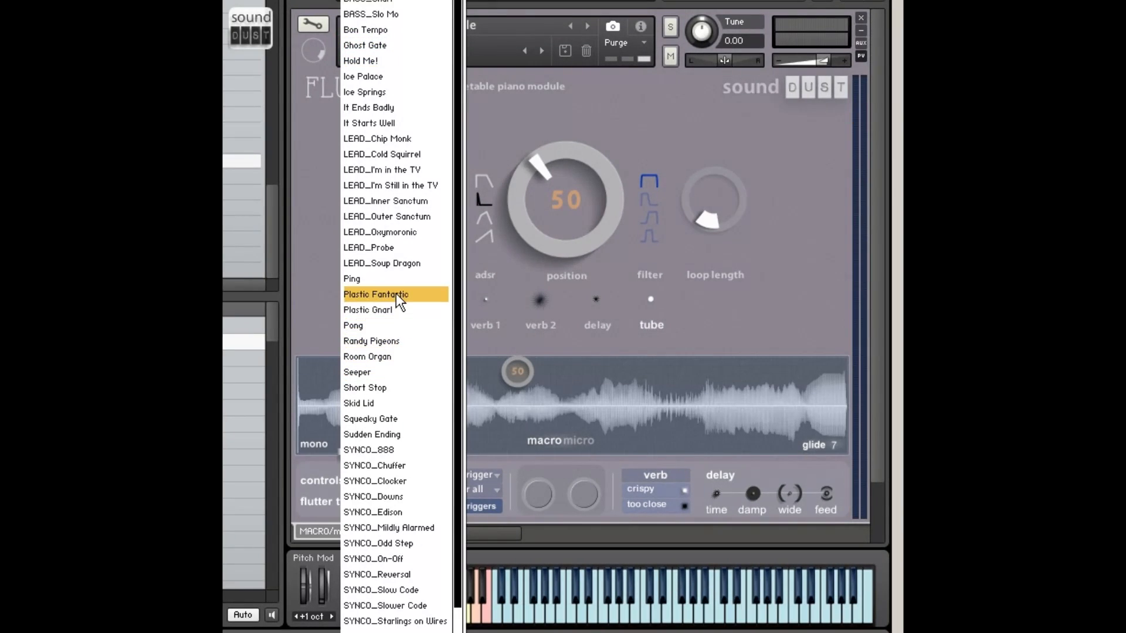
{"action": "left_click", "coordinate": [375, 294]}
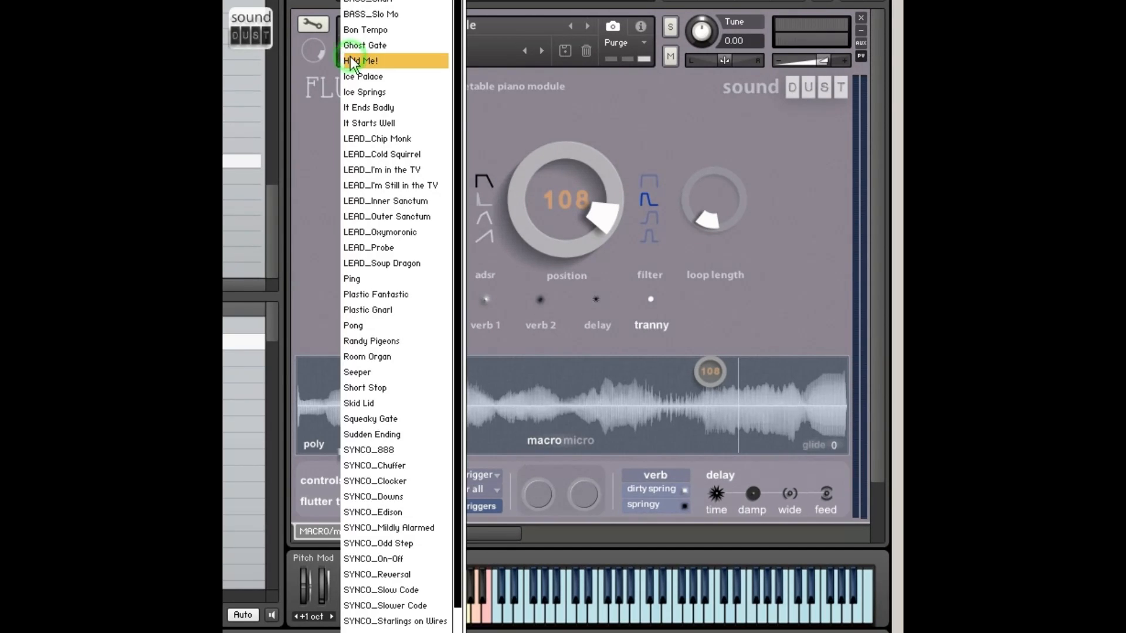
{"action": "mouse_move", "coordinate": [410, 497]}
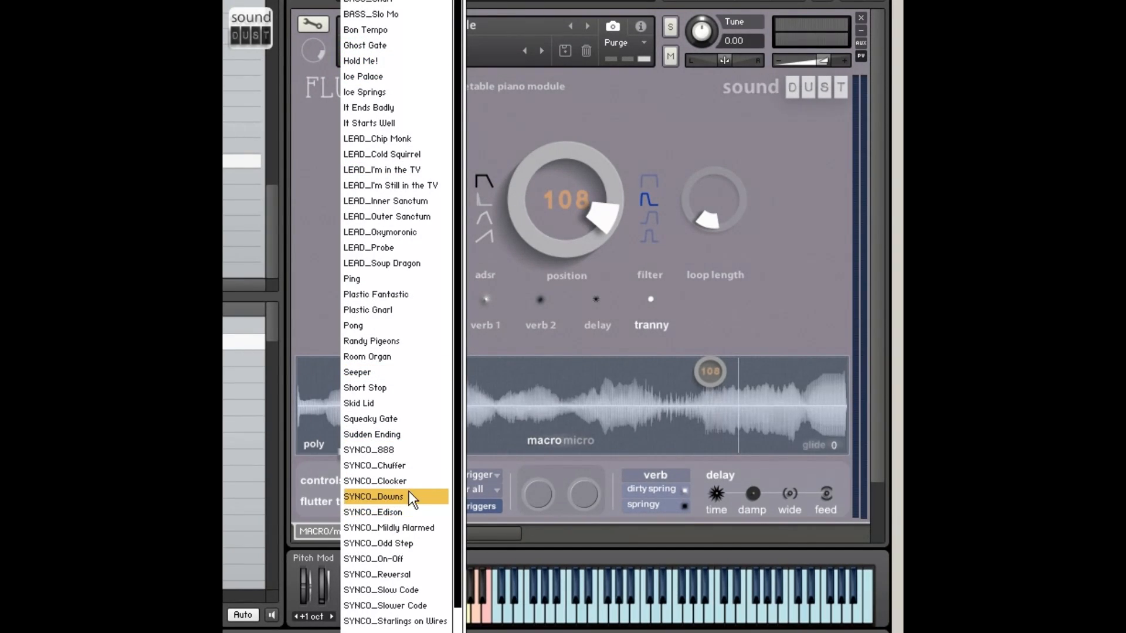
{"action": "left_click", "coordinate": [373, 496]}
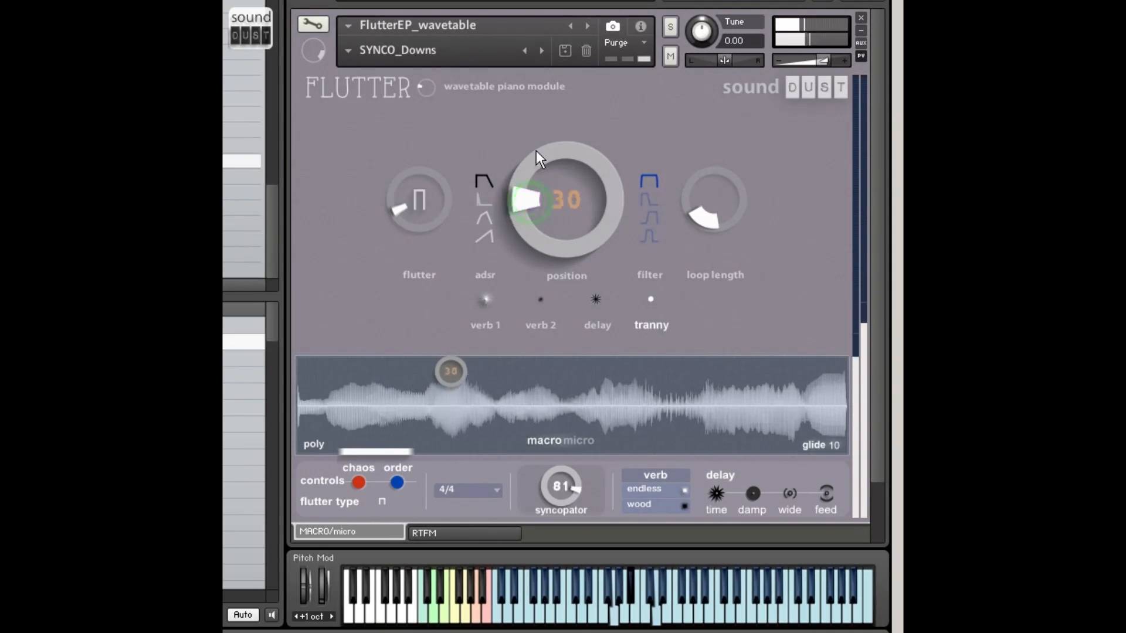
Sweep the wavetable position knob through 47, 83, 36 and 12 across the sample
{"action": "left_click_drag", "start_coordinate": [535, 212], "coordinate": [534, 168]}
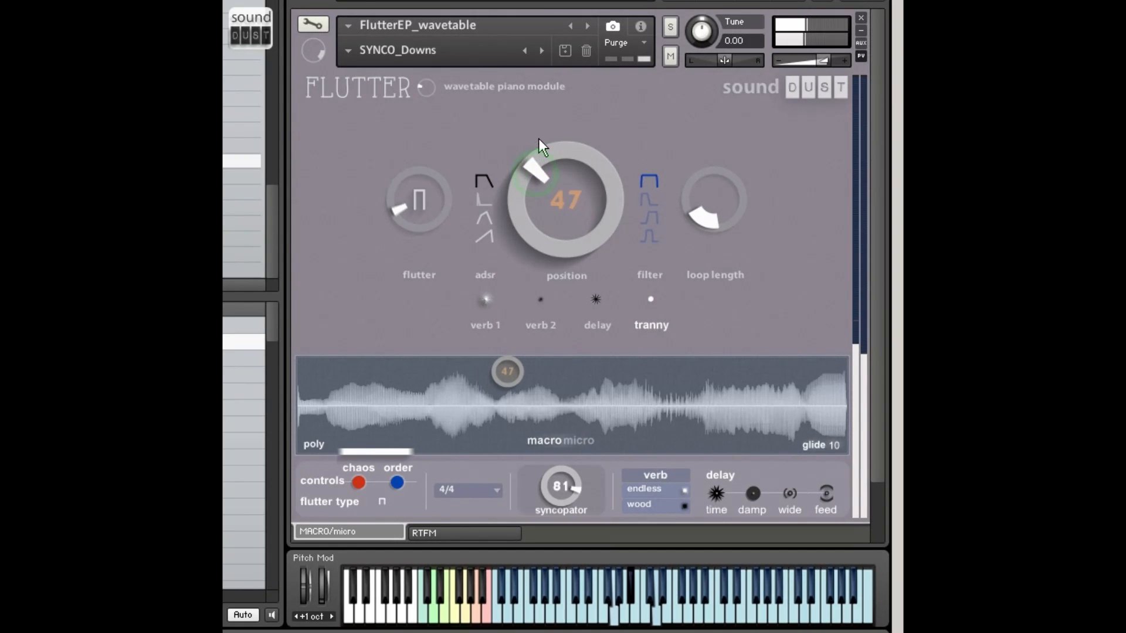
{"action": "left_click_drag", "start_coordinate": [535, 173], "coordinate": [556, 155]}
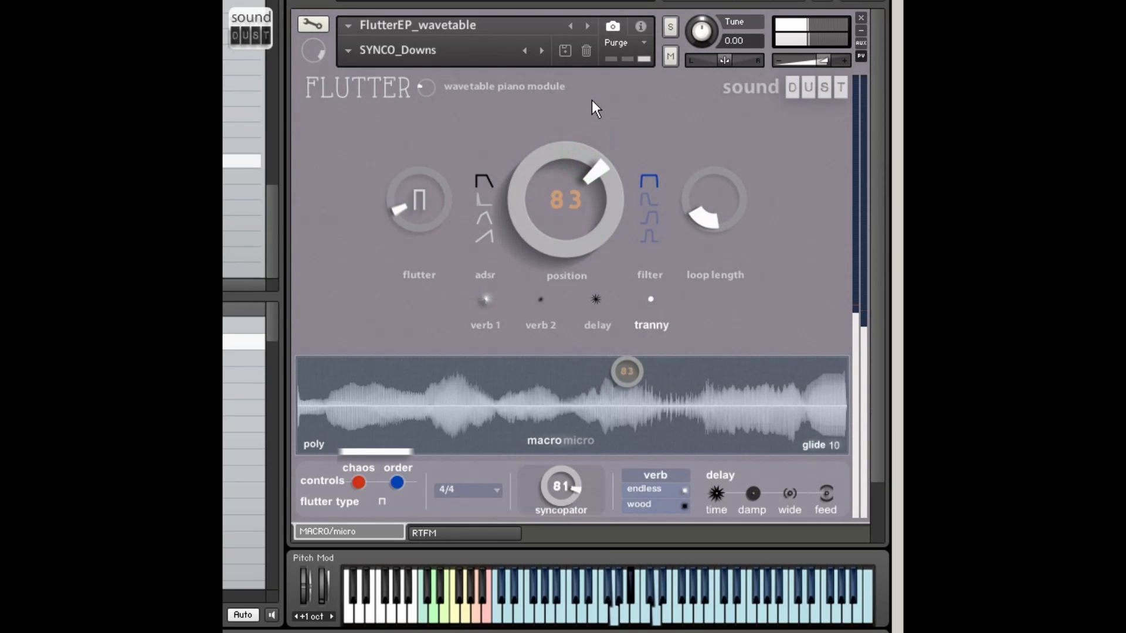
{"action": "left_click_drag", "start_coordinate": [596, 172], "coordinate": [549, 165]}
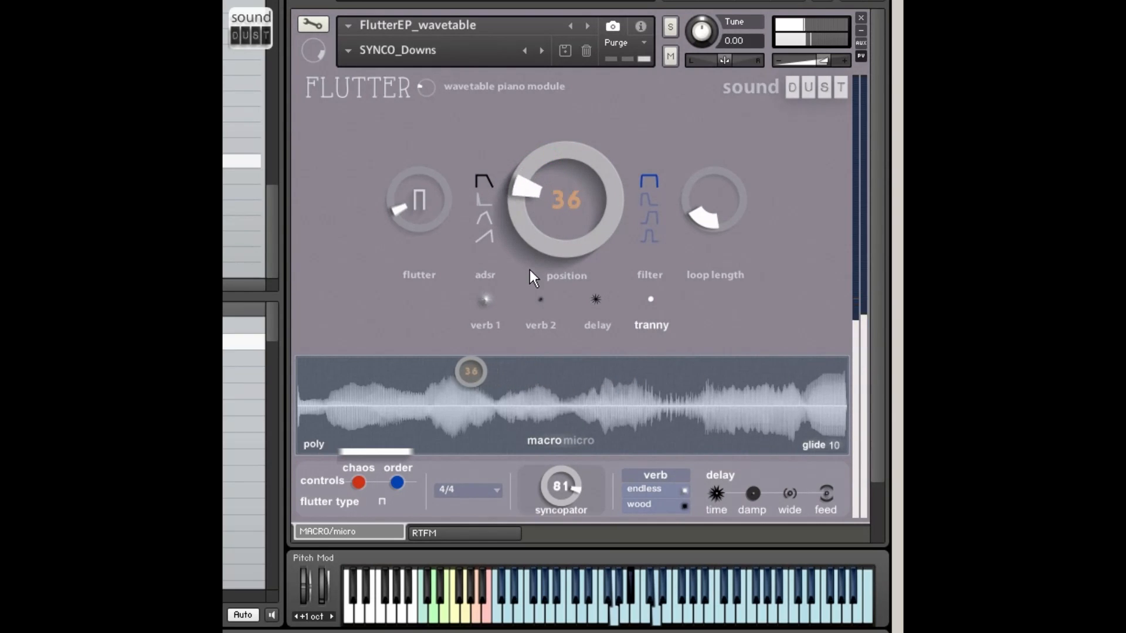
{"action": "left_click_drag", "start_coordinate": [566, 199], "coordinate": [538, 262]}
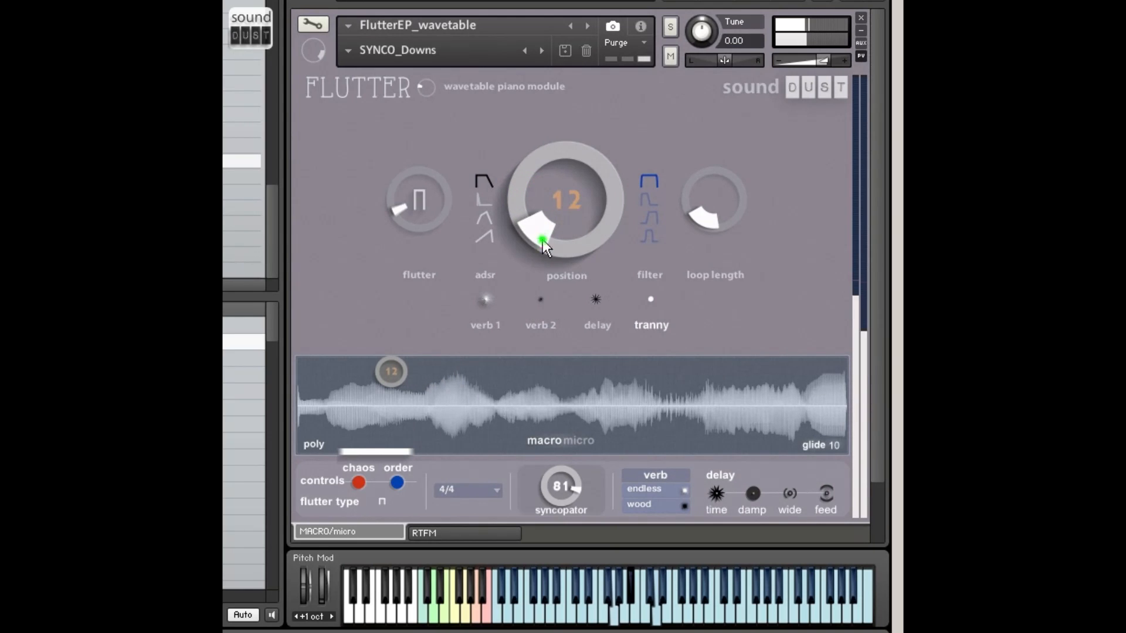
{"action": "left_click_drag", "start_coordinate": [539, 241], "coordinate": [542, 217]}
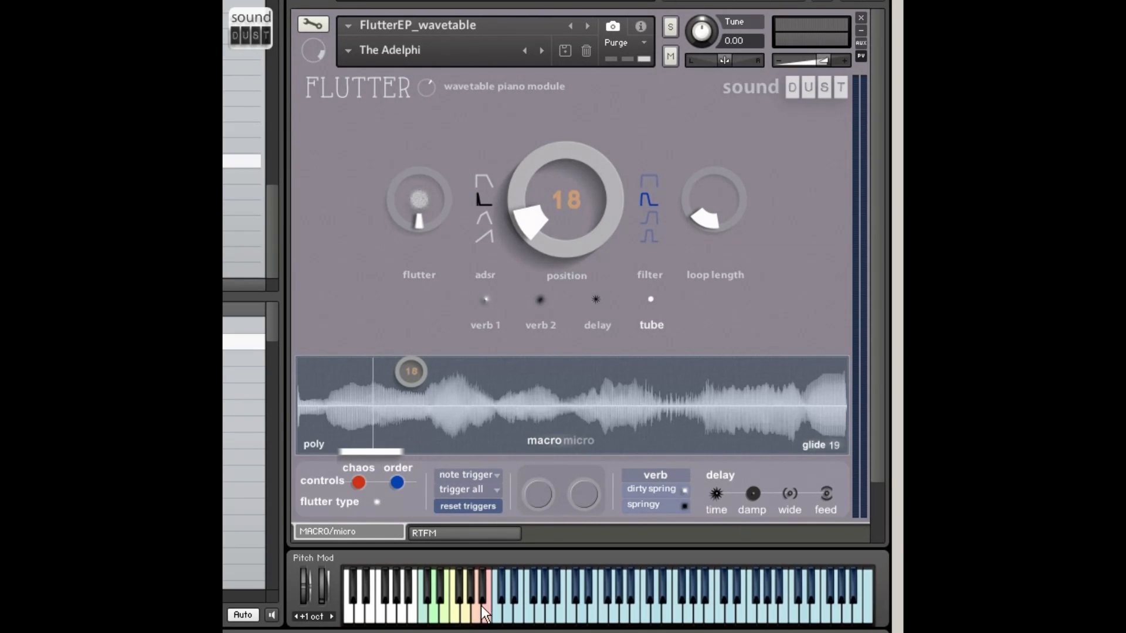
{"action": "mouse_move", "coordinate": [478, 615]}
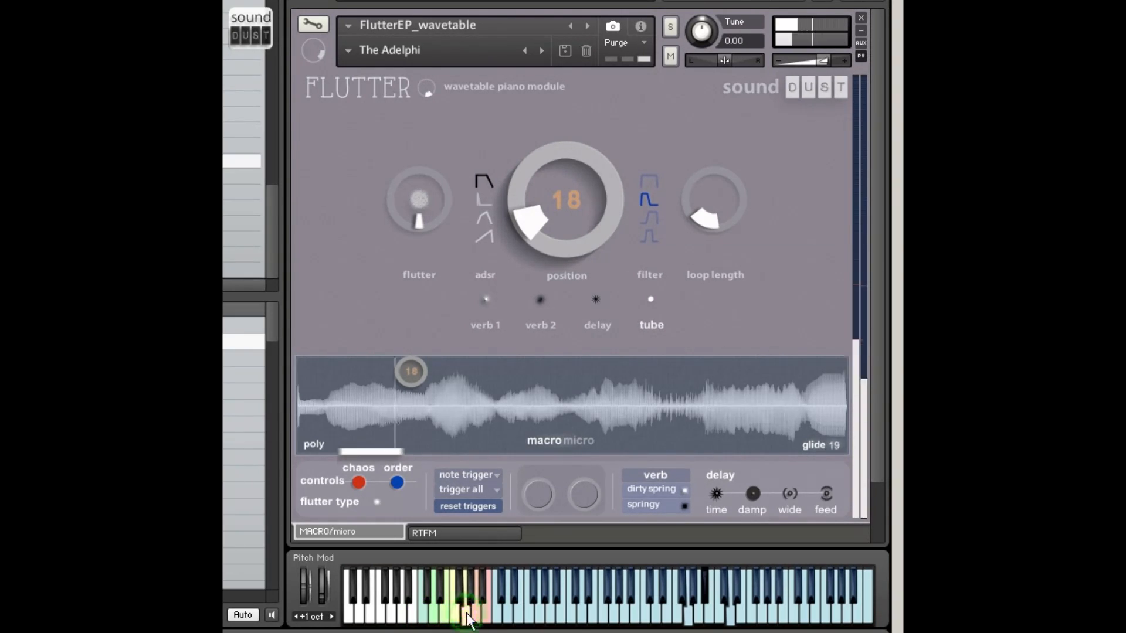
Play several coloured keyswitch keys to cycle The Adelphi's ADSR fade shapes
{"action": "left_click", "coordinate": [453, 613]}
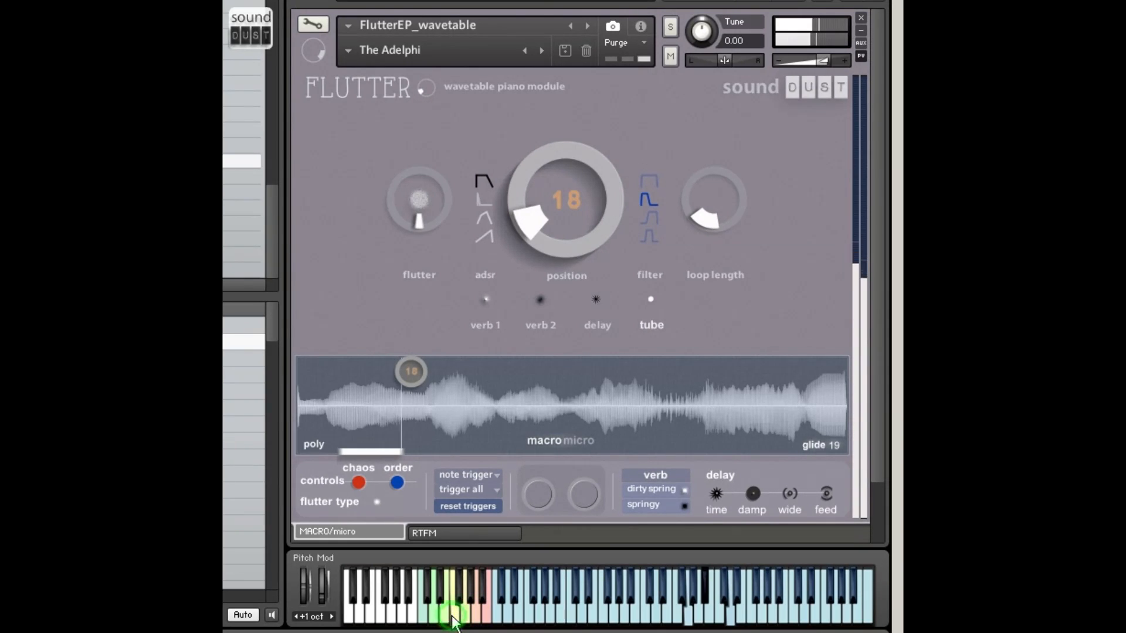
{"action": "left_click", "coordinate": [475, 613]}
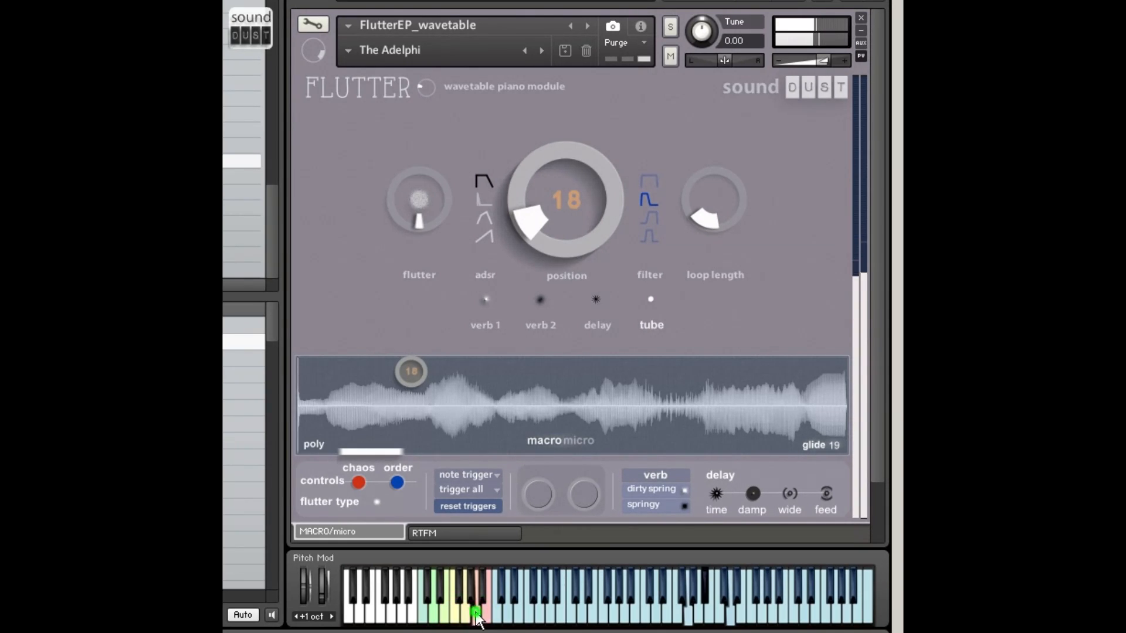
{"action": "left_click", "coordinate": [445, 613]}
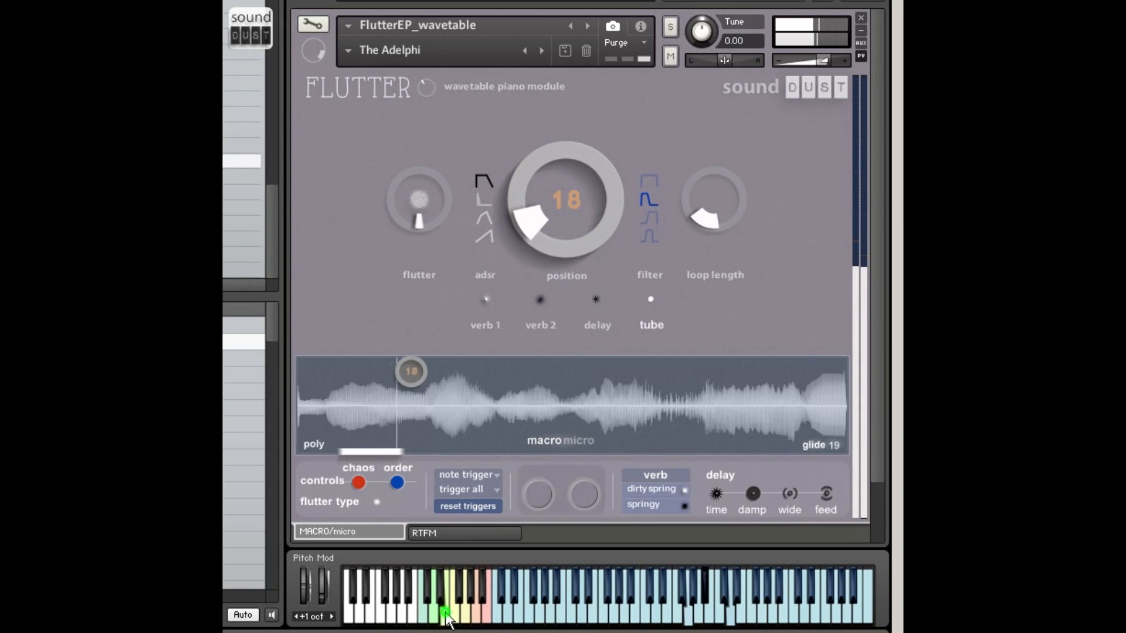
{"action": "left_click", "coordinate": [449, 613]}
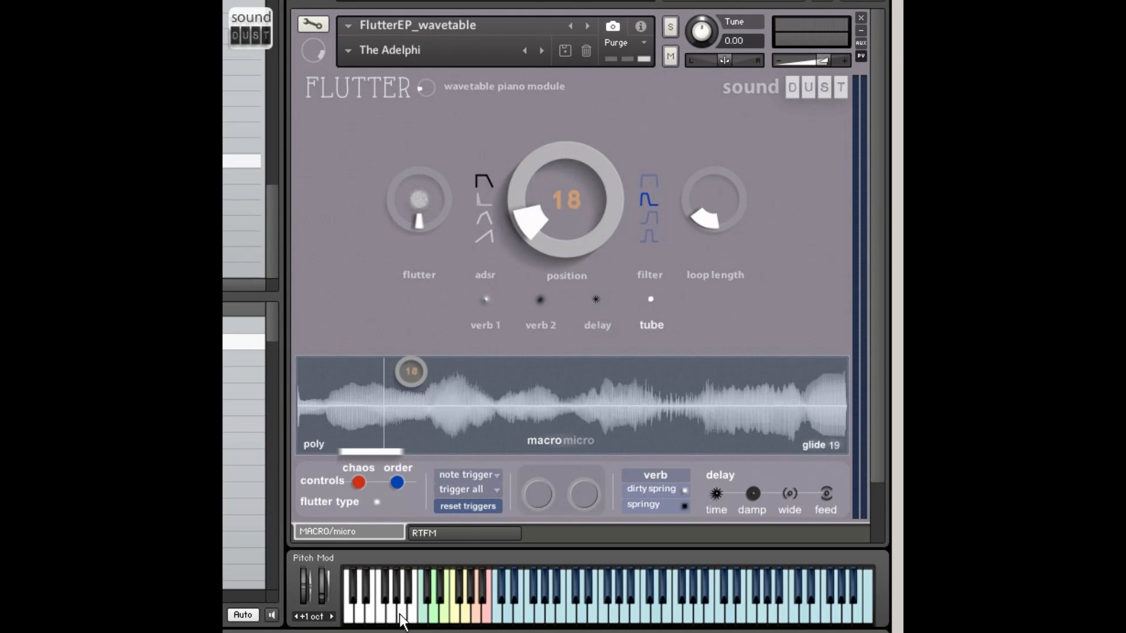
{"action": "mouse_move", "coordinate": [419, 279]}
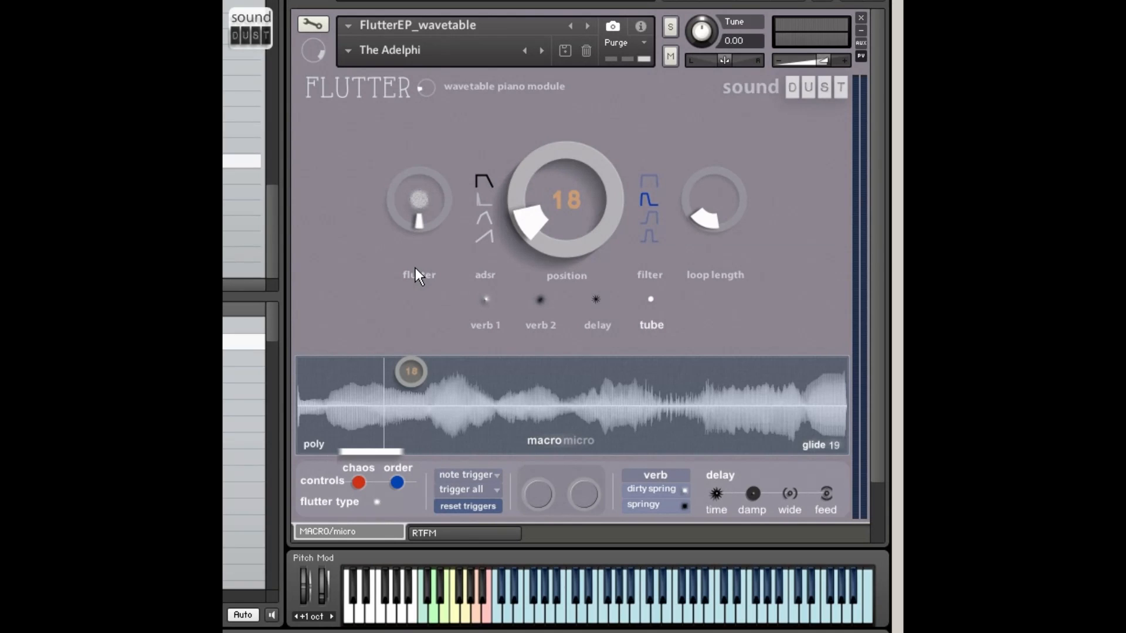
{"action": "mouse_move", "coordinate": [401, 183]}
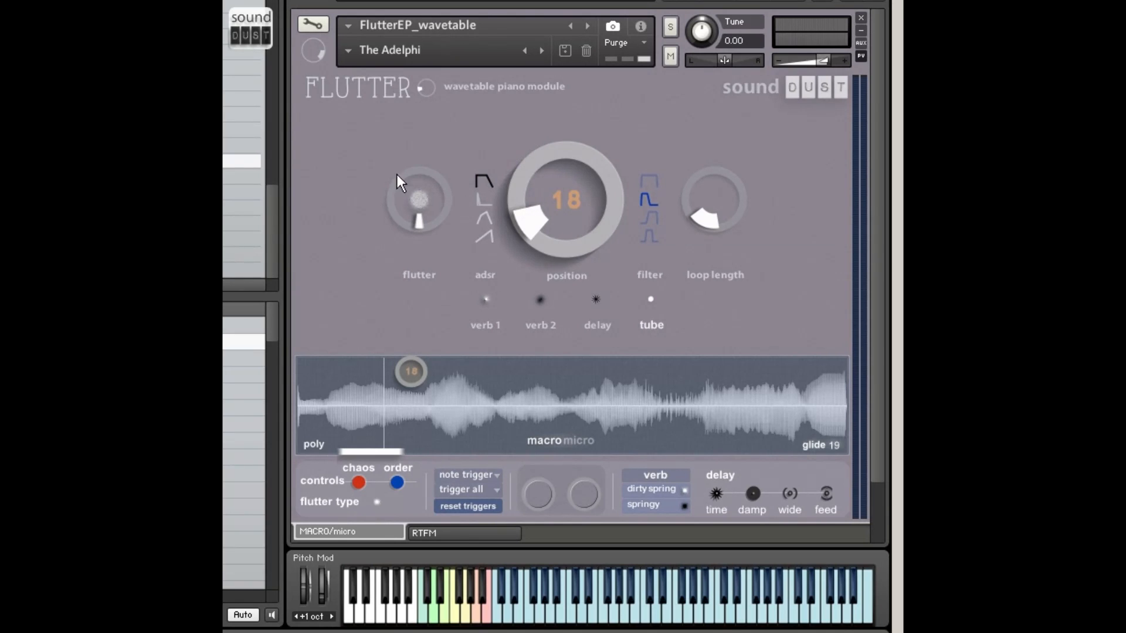
{"action": "mouse_move", "coordinate": [468, 223]}
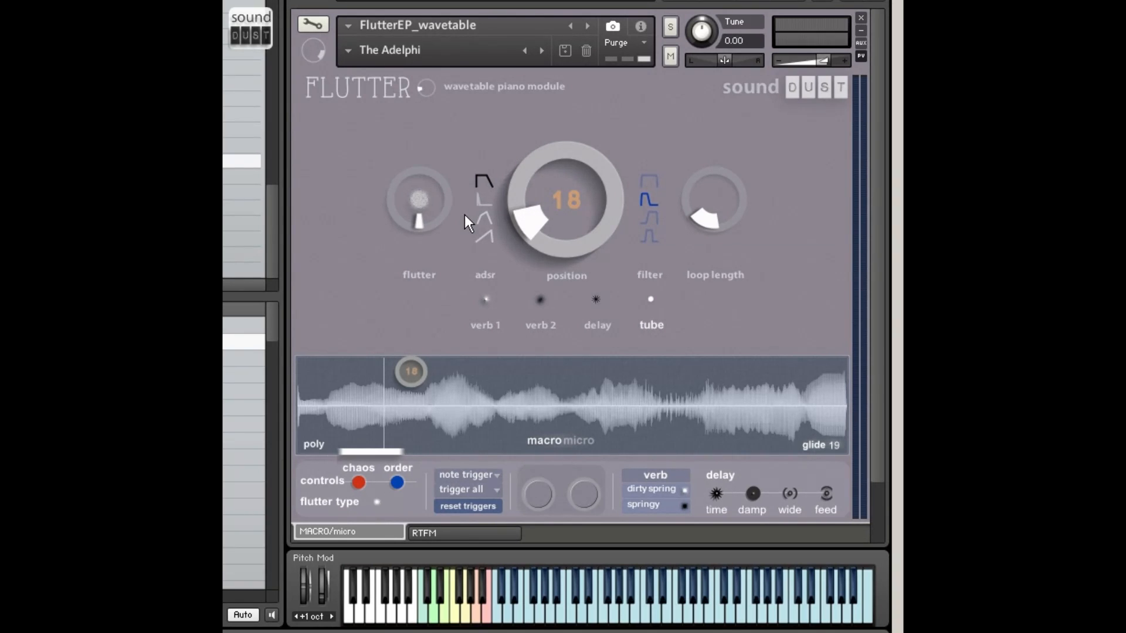